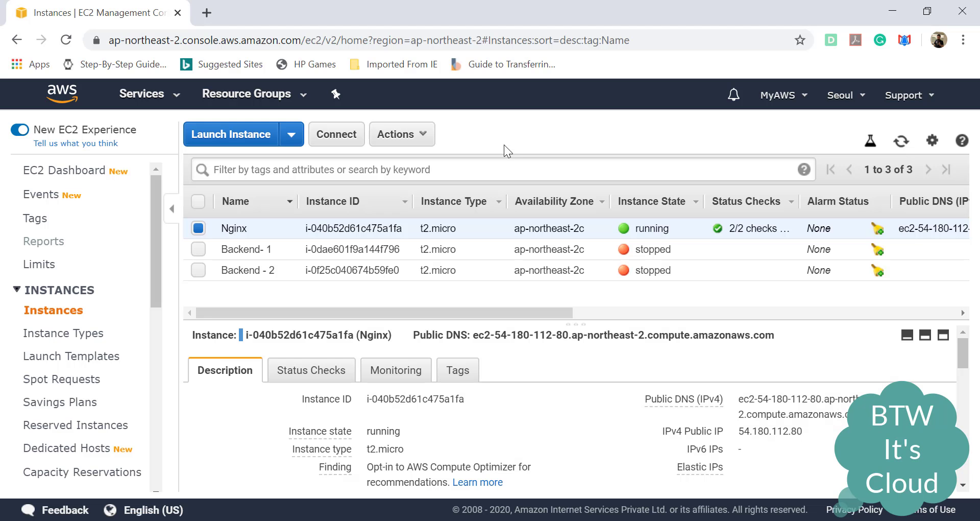
- Start a new SSH session to remote host 54.180.112.80
{"action": "double_click", "coordinate": [234, 228]}
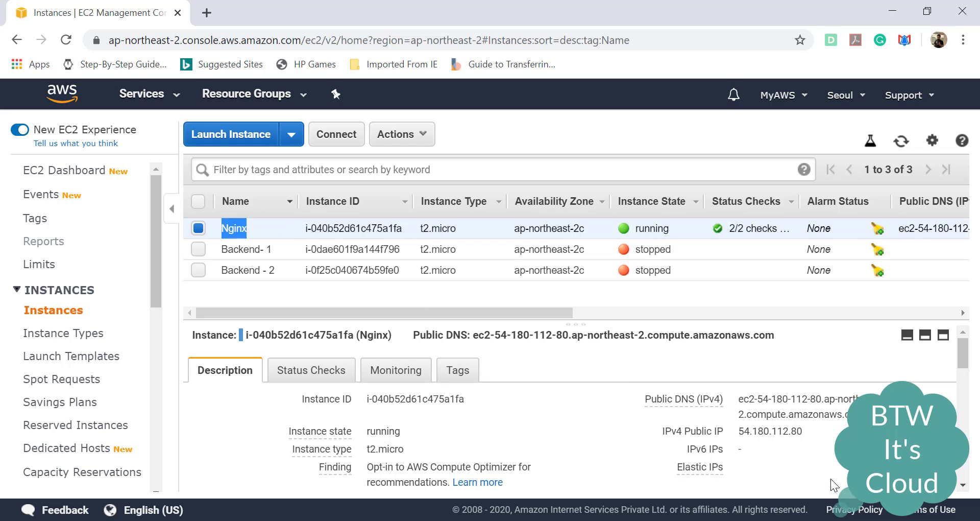
{"action": "left_click", "coordinate": [812, 430]}
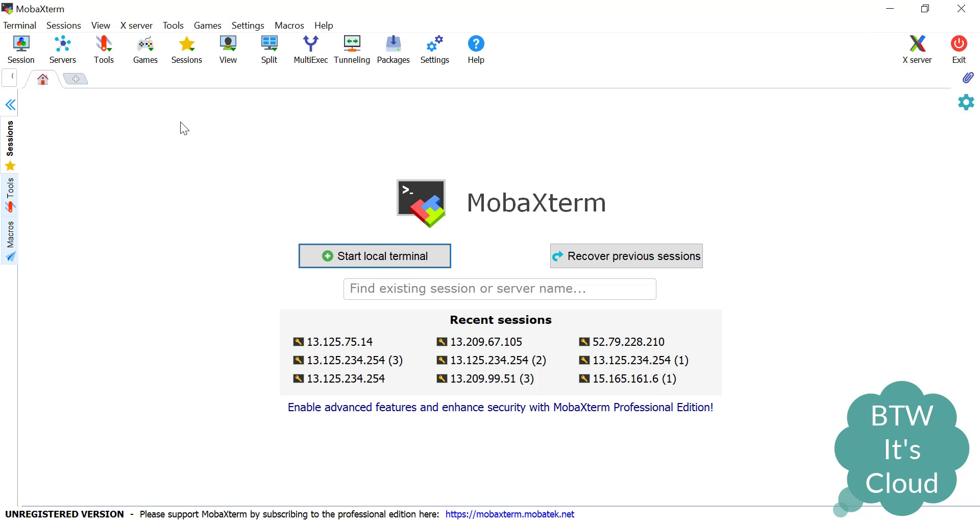
{"action": "left_click", "coordinate": [20, 49]}
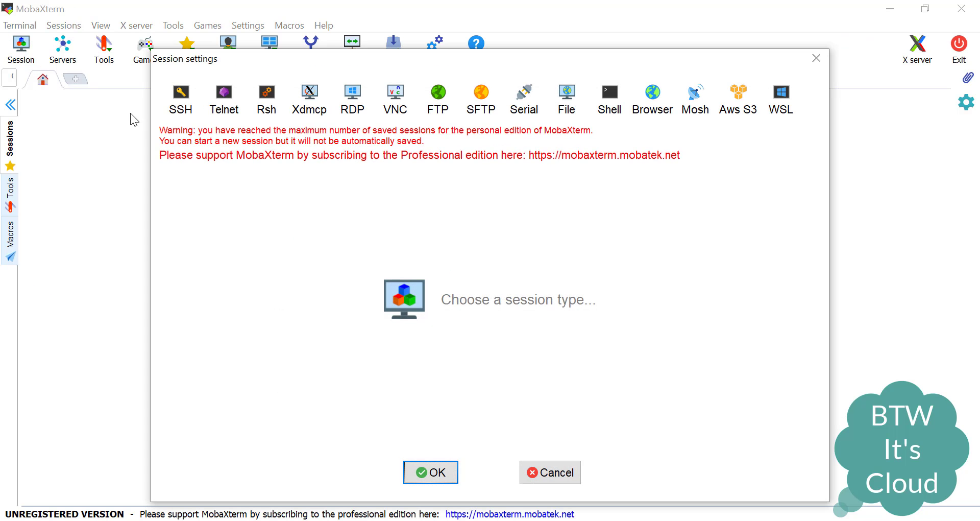
{"action": "left_click", "coordinate": [179, 98]}
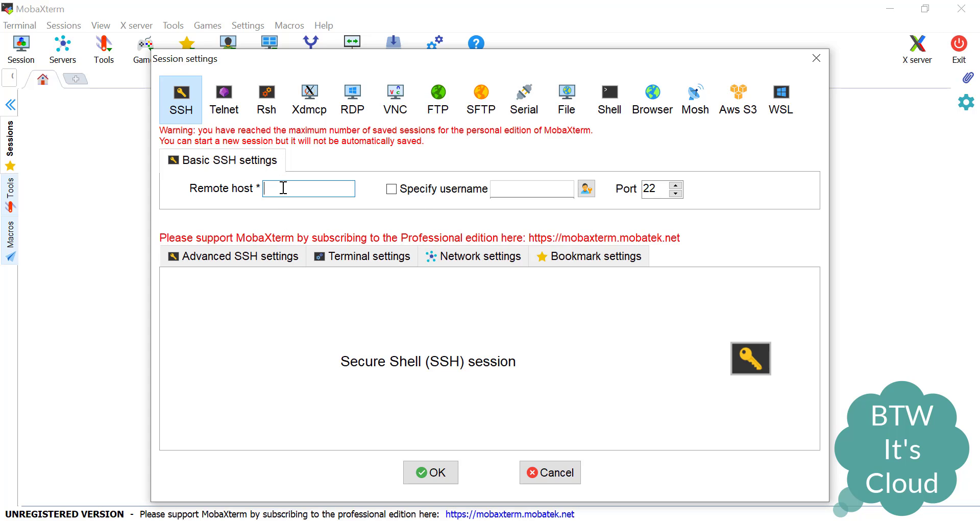
{"action": "type", "text": "54.180.112.80"}
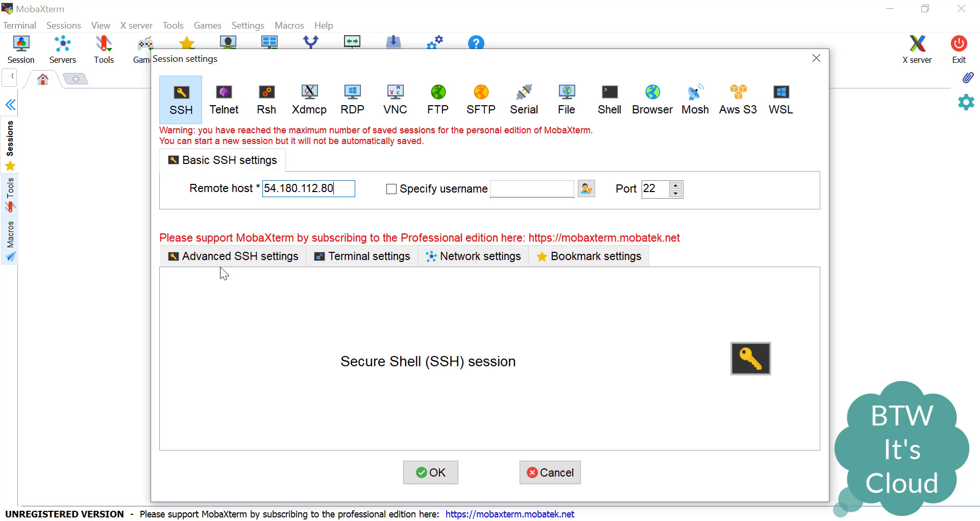
- In Advanced SSH settings, enable private key login using webserver.pem
{"action": "left_click", "coordinate": [238, 255]}
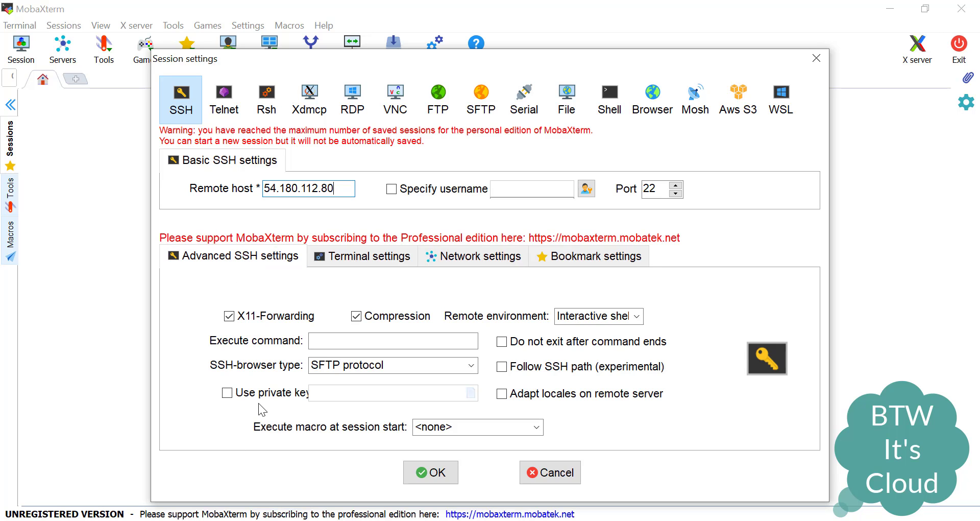
{"action": "left_click", "coordinate": [227, 392]}
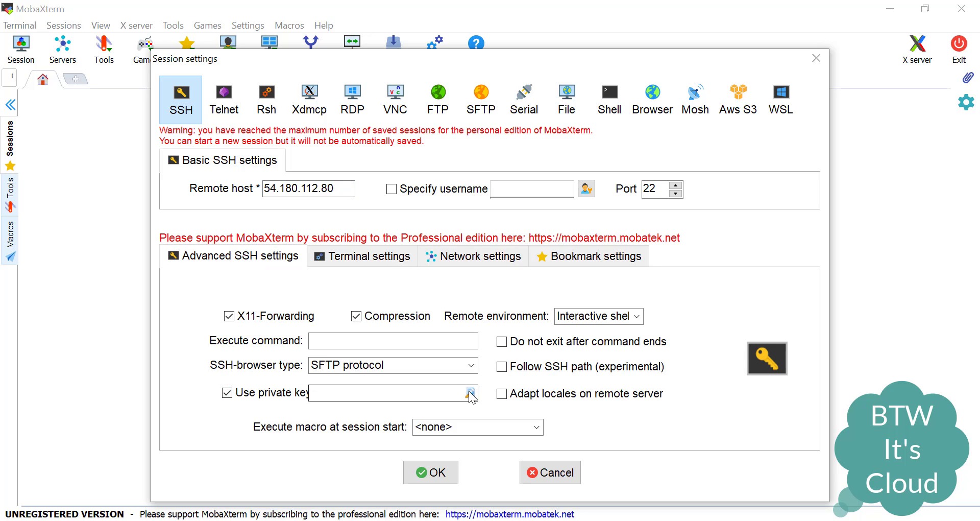
{"action": "left_click", "coordinate": [470, 392]}
{"action": "type", "text": "webserver"}
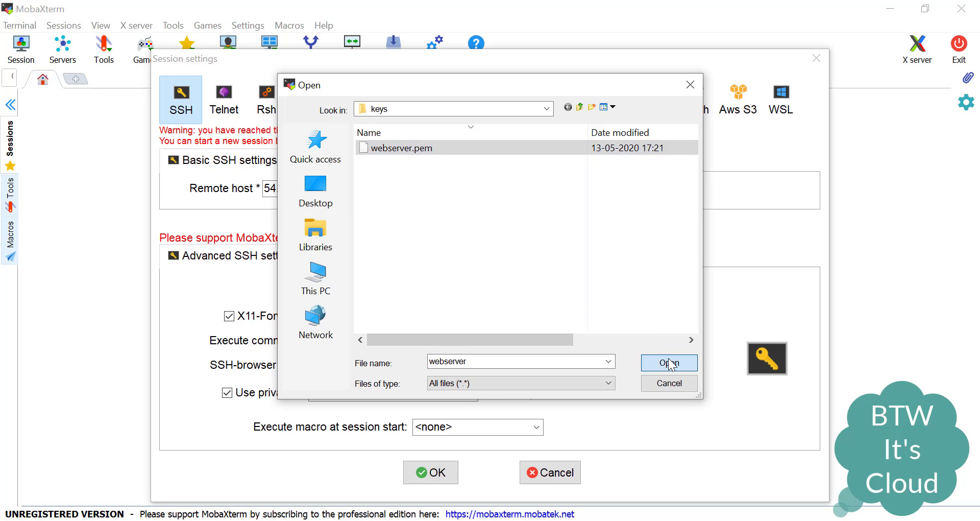
{"action": "left_click", "coordinate": [668, 362]}
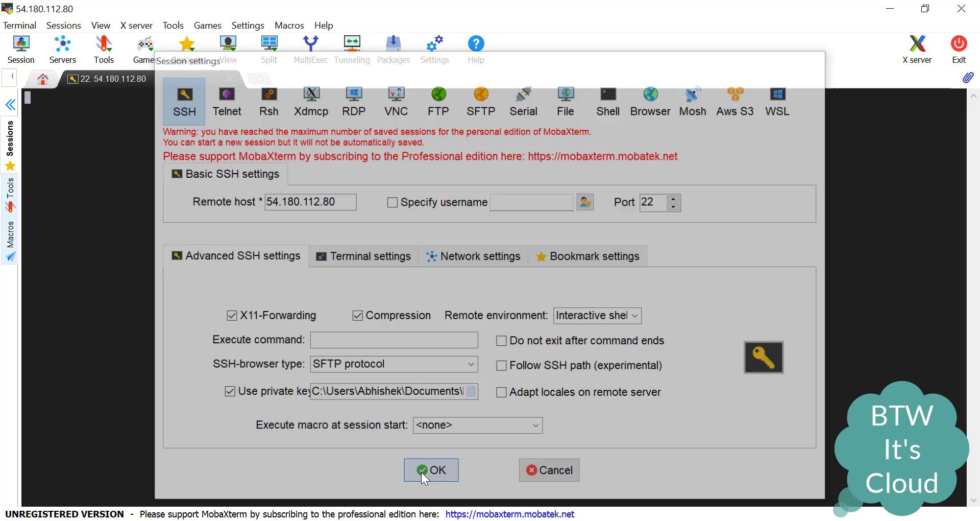
- Log in as ubuntu, enter static/ and display admin.html's Admin Page contents
{"action": "left_click", "coordinate": [430, 469]}
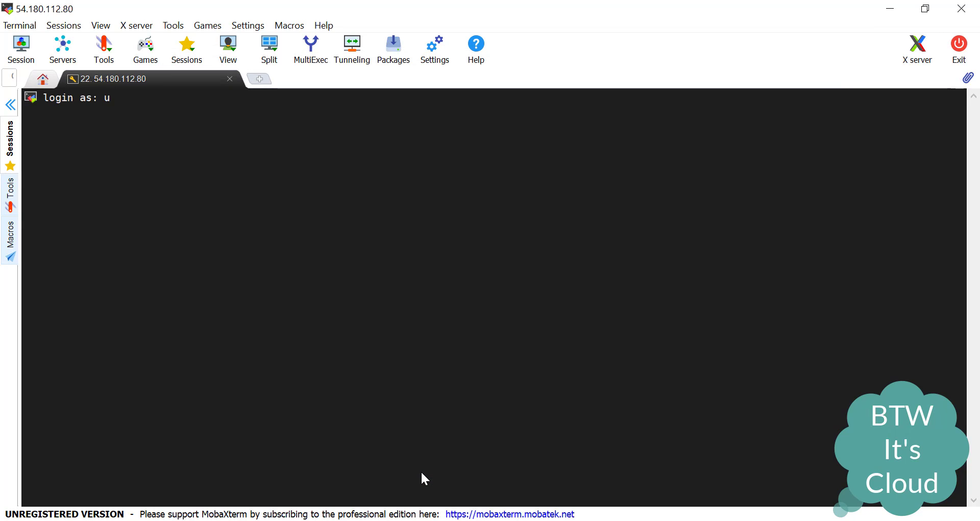
{"action": "type", "text": "buntu"}
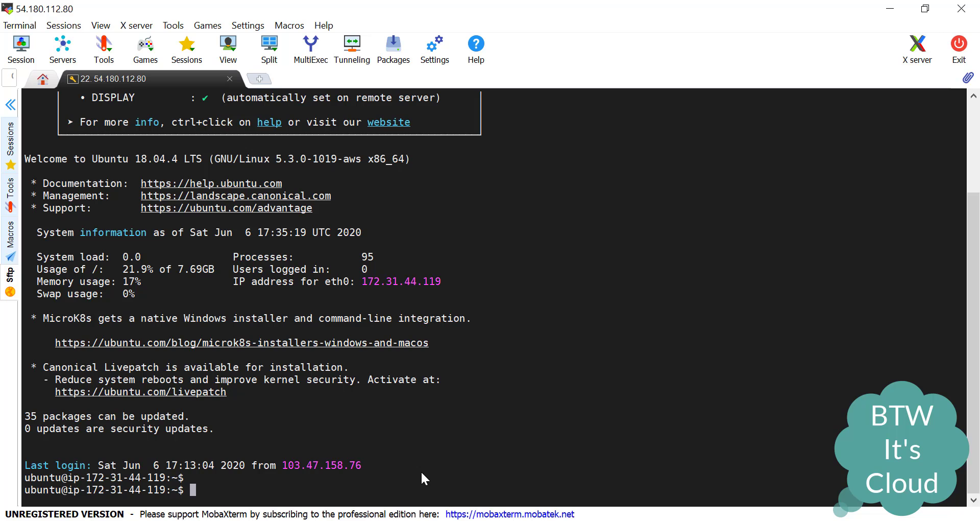
{"action": "type", "text": "cd"}
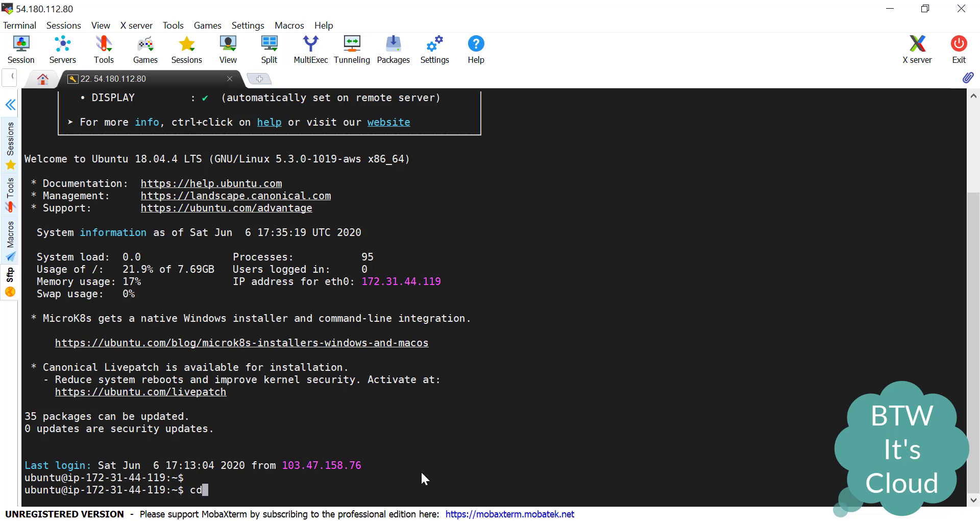
{"action": "type", "text": "static/"}
{"action": "type", "text": "ll"}
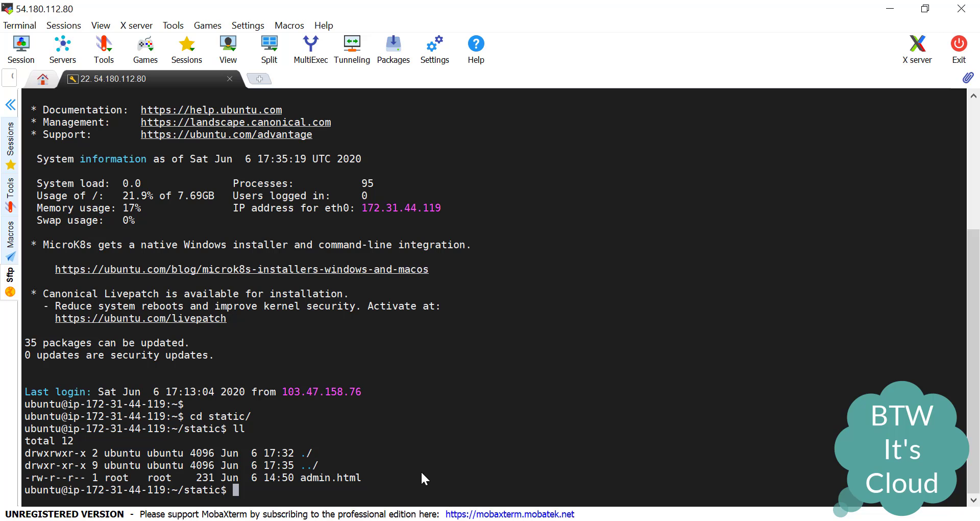
{"action": "type", "text": "cat admin.html"}
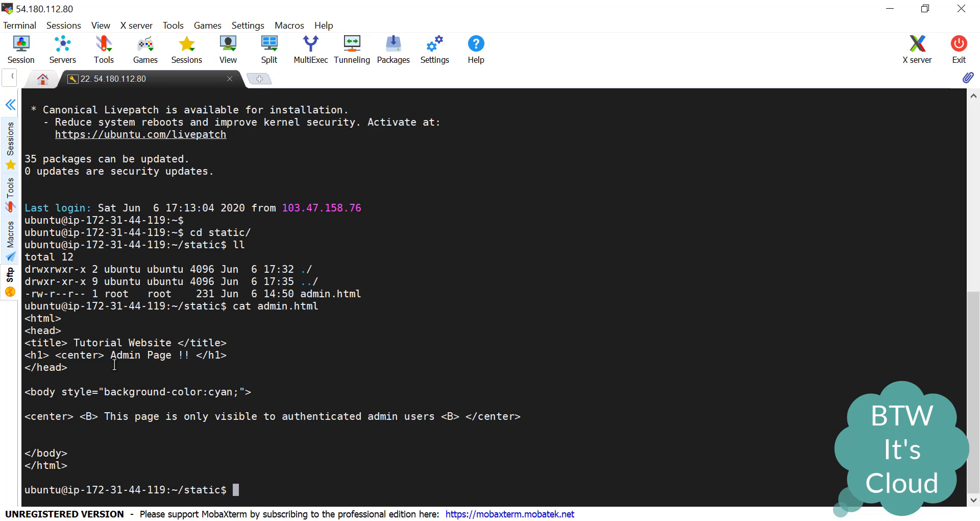
{"action": "double_click", "coordinate": [124, 354]}
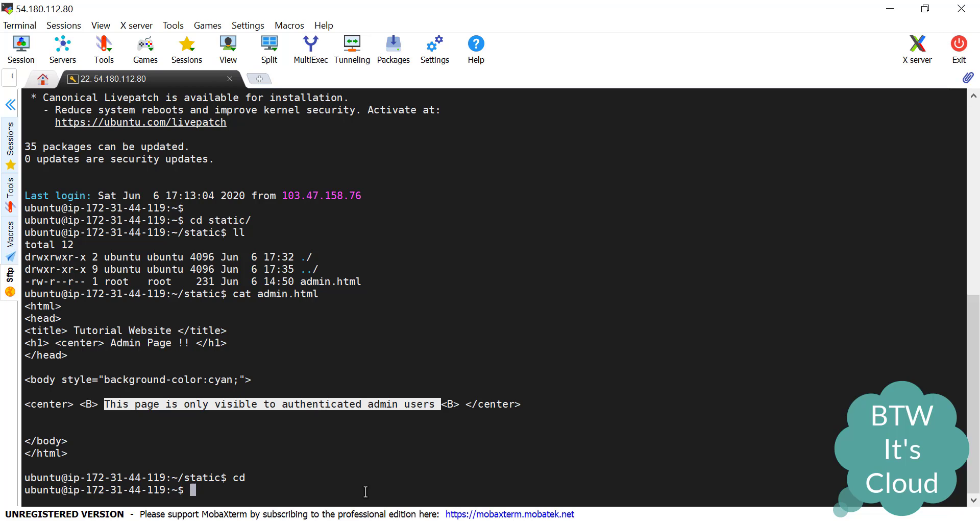
- Change into /etc/nginx/conf.d using Tab completion
{"action": "type", "text": "cd /etc/"}
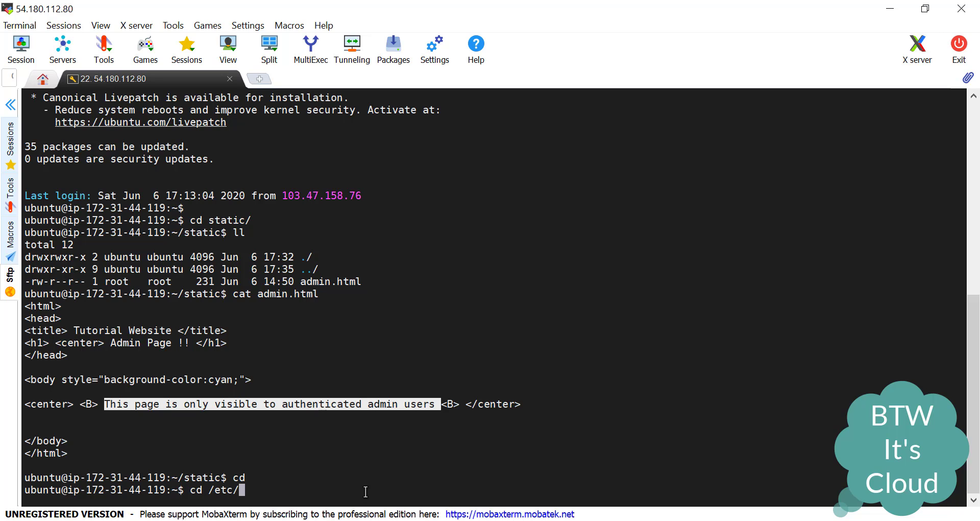
{"action": "type", "text": "n"}
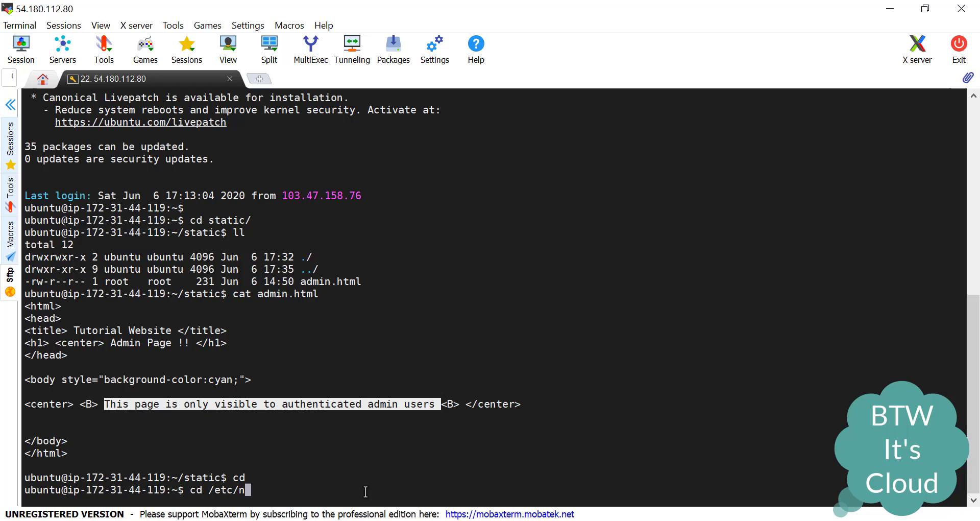
{"action": "key", "text": "Return"}
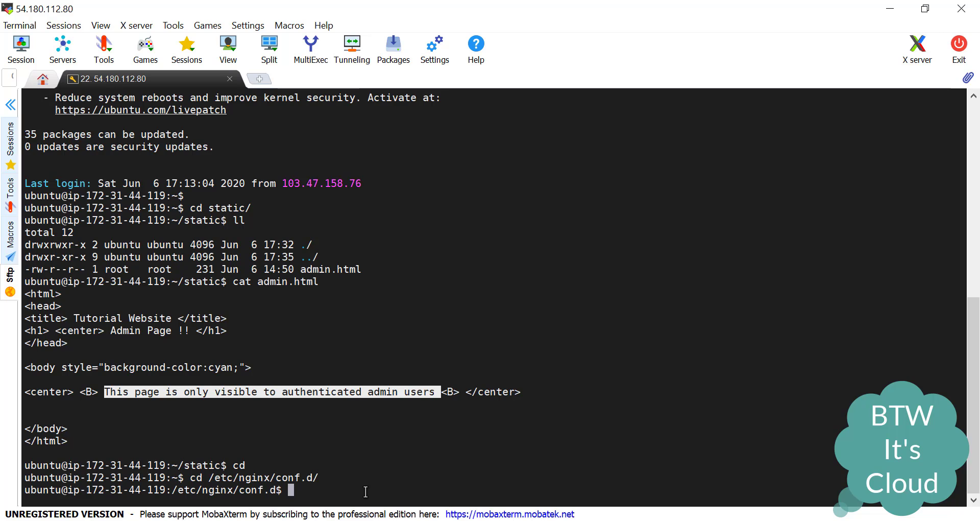
- Open auth.conf for editing with sudo nano
{"action": "type", "text": "sudo"}
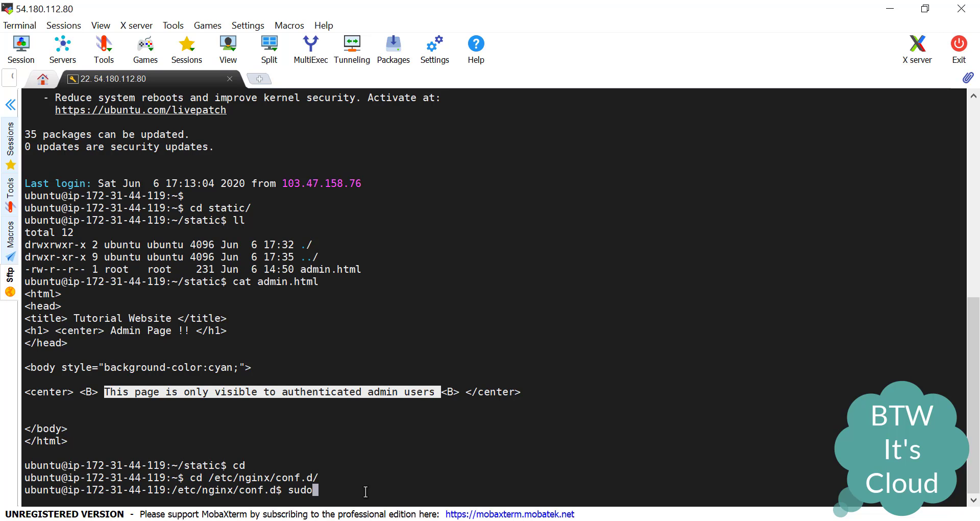
{"action": "type", "text": "nano auth"}
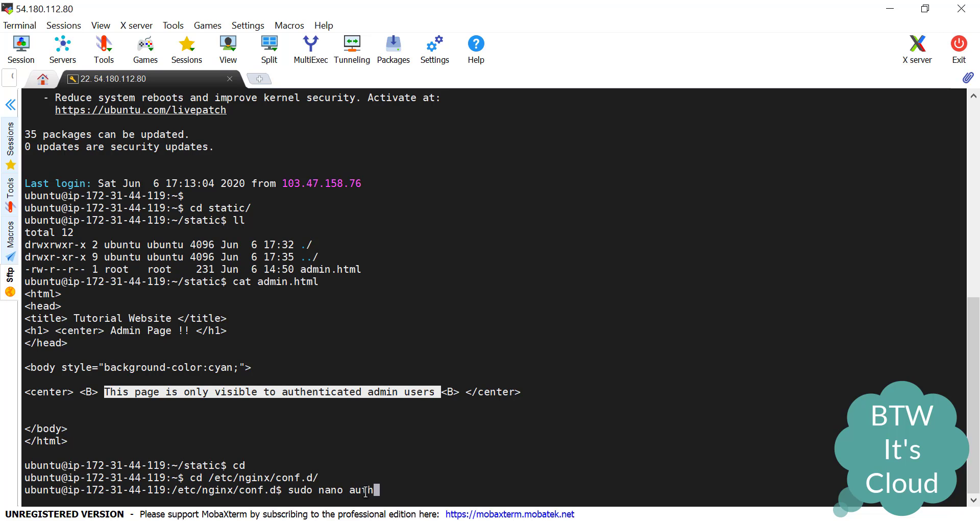
{"action": "type", "text": ".conf"}
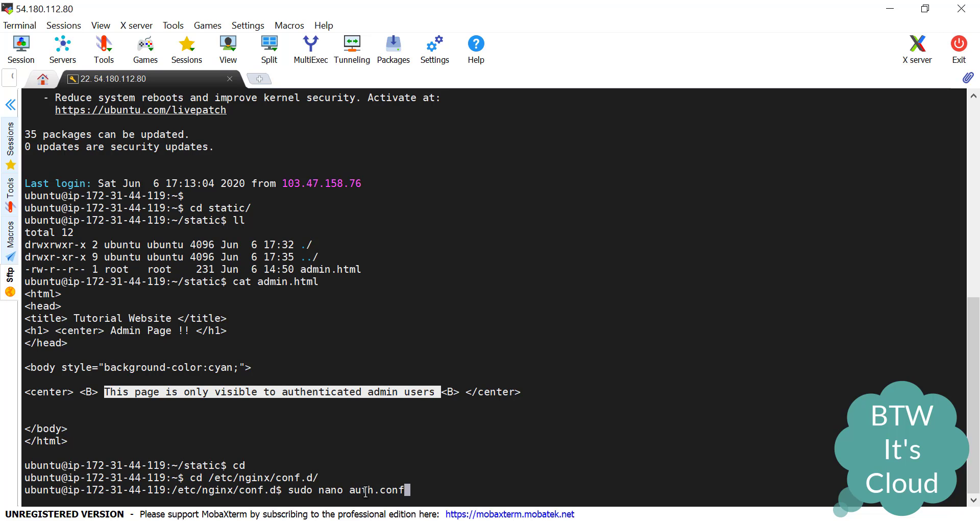
{"action": "key", "text": "Return"}
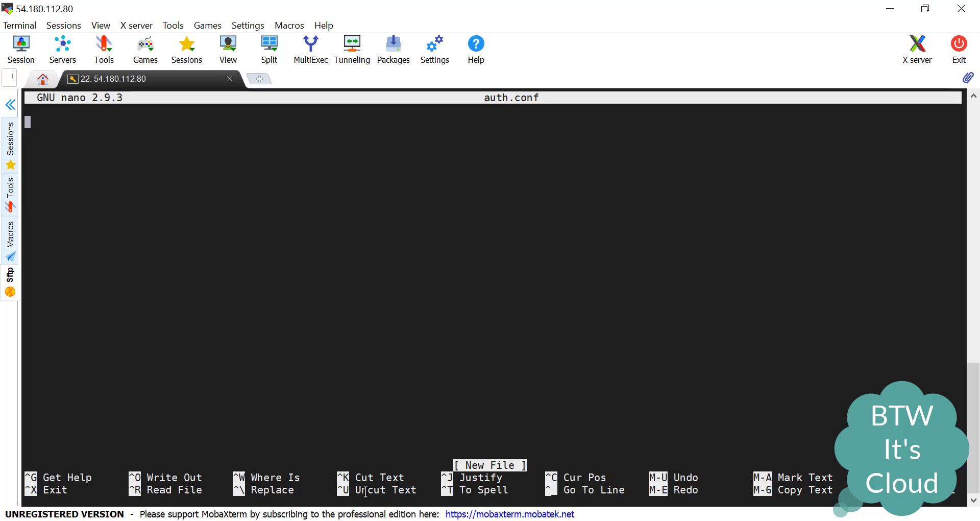
- Write a server block with listen 80; and server_name localhost;
{"action": "type", "text": "see"}
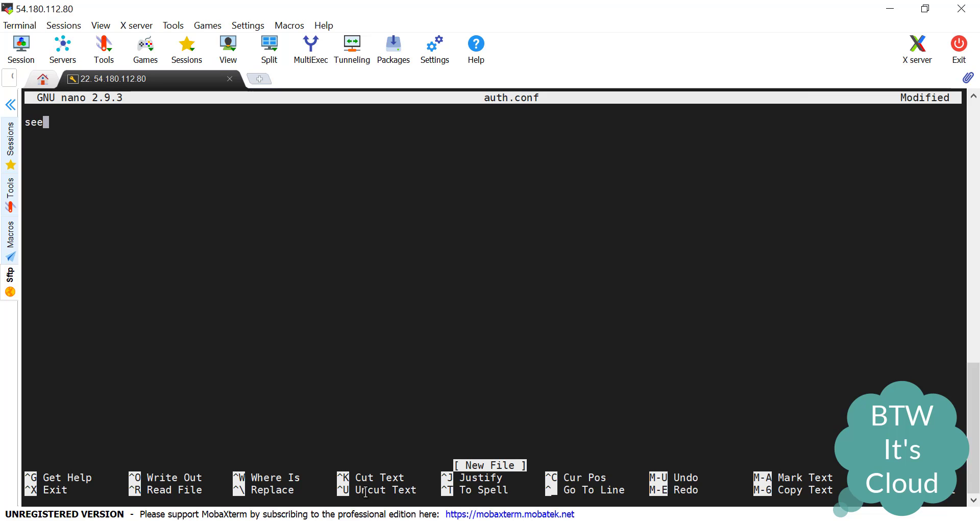
{"action": "type", "text": "rve"}
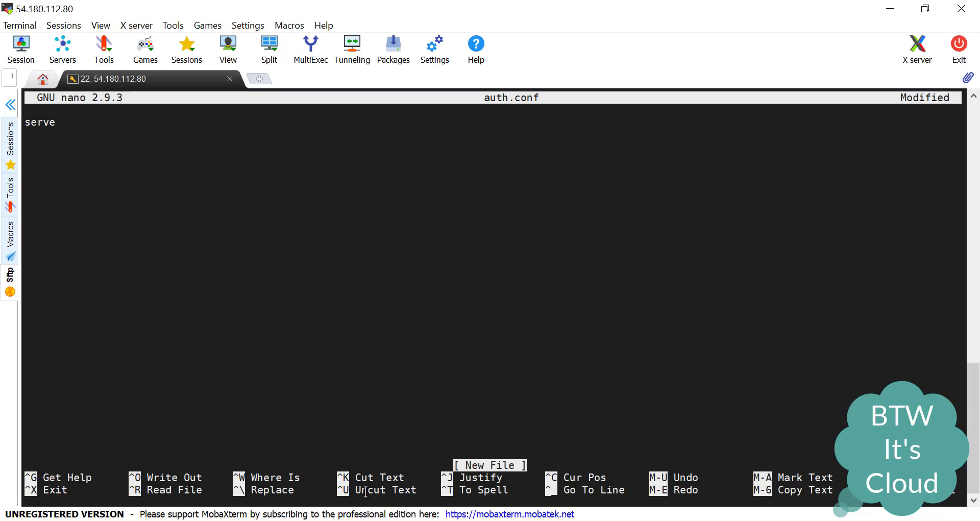
{"action": "type", "text": "r {}"}
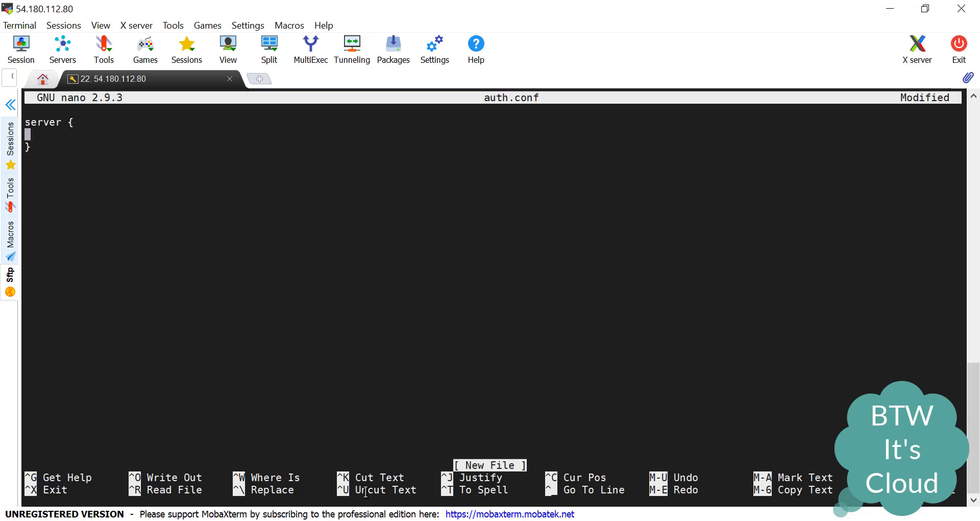
{"action": "type", "text": "listen"}
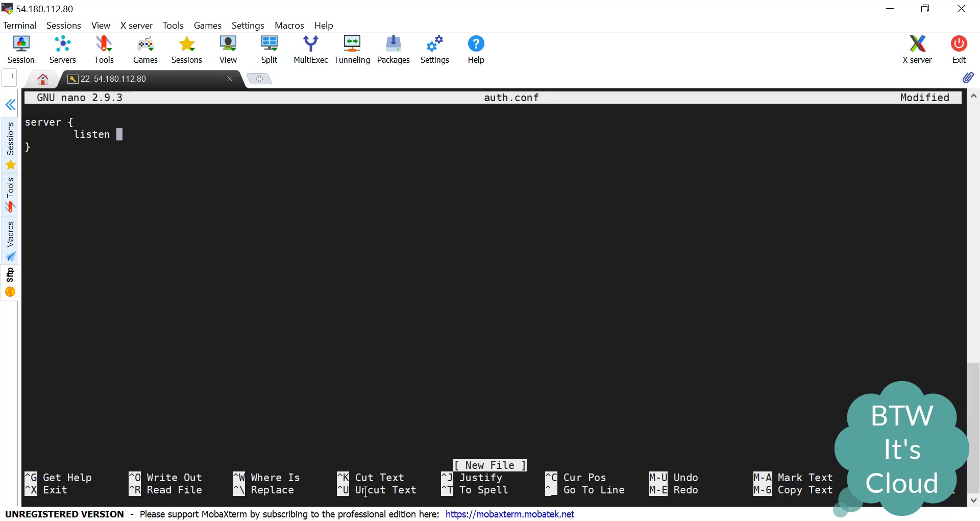
{"action": "type", "text": "80;"}
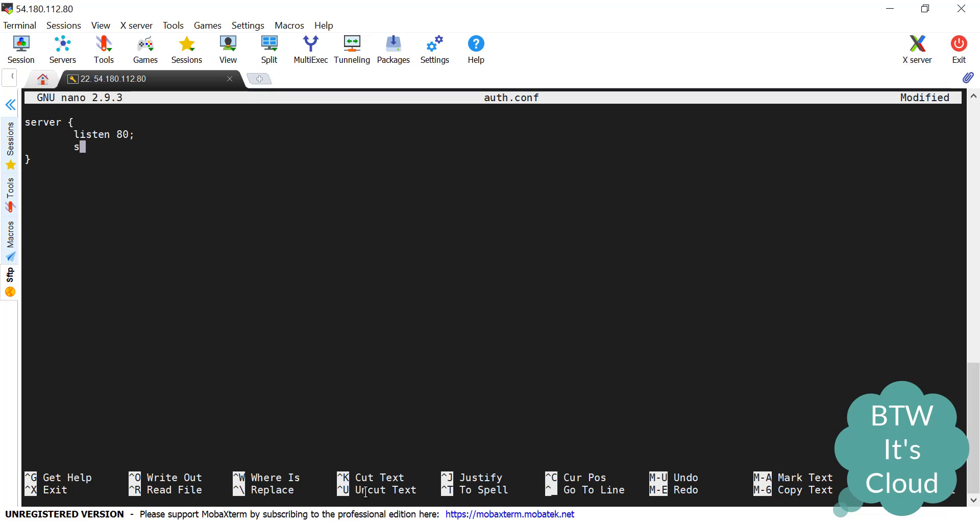
{"action": "type", "text": "erver_name localho"}
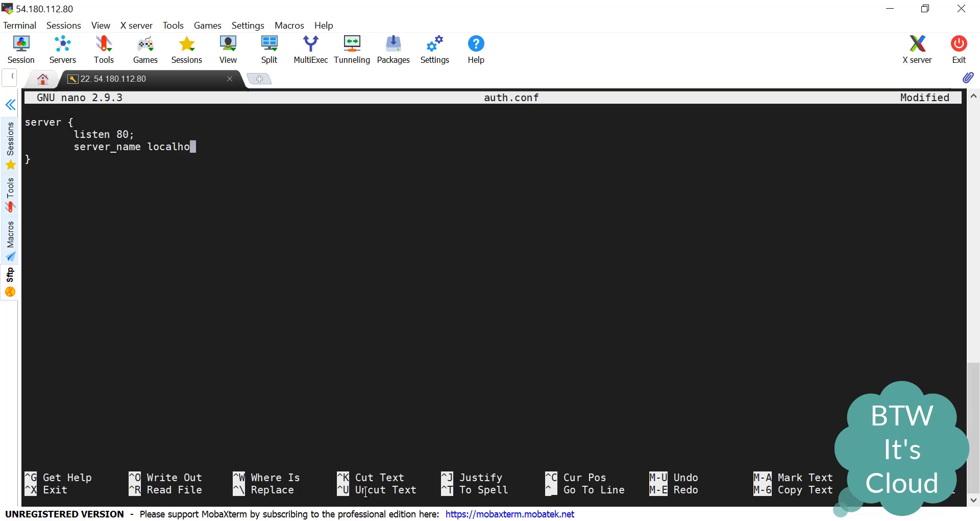
{"action": "type", "text": "st;"}
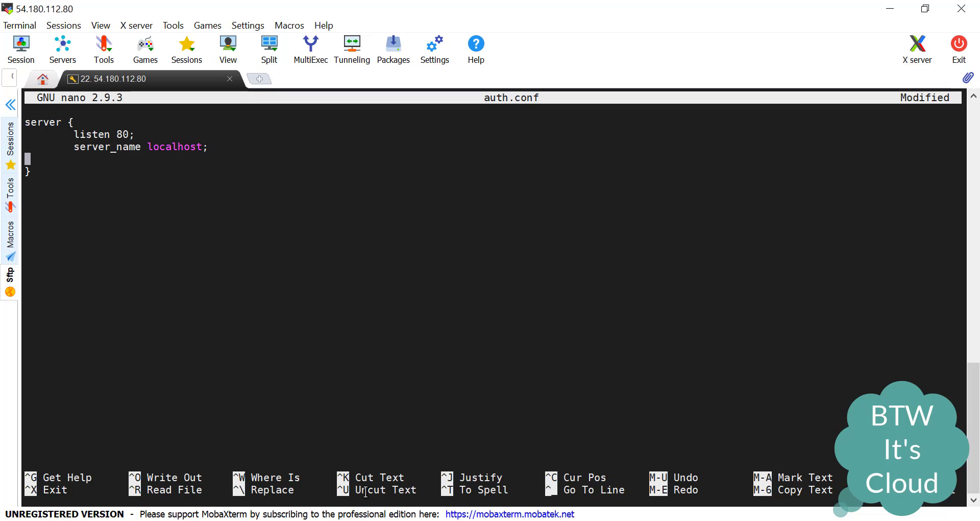
- Add a location / block with root /home/ubuntu/static and index admin.html
{"action": "type", "text": "loca"}
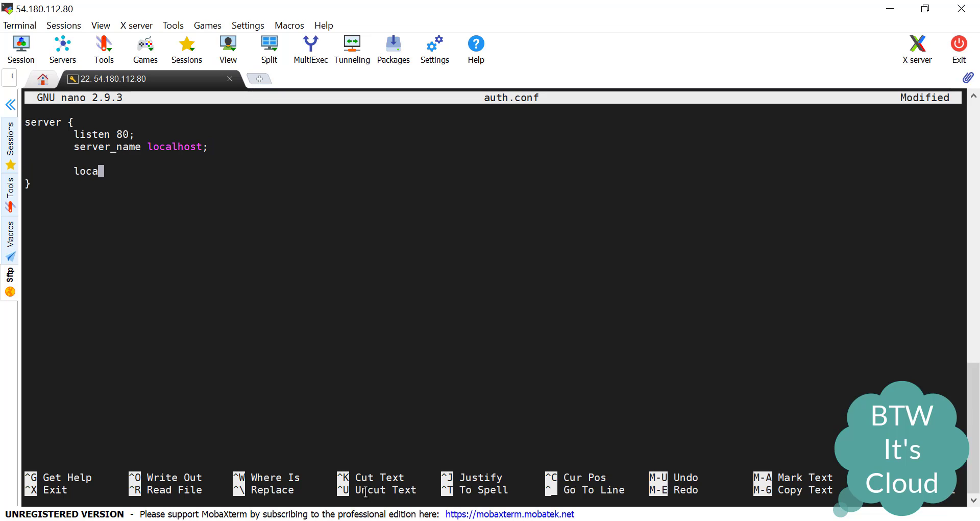
{"action": "type", "text": "tion /"}
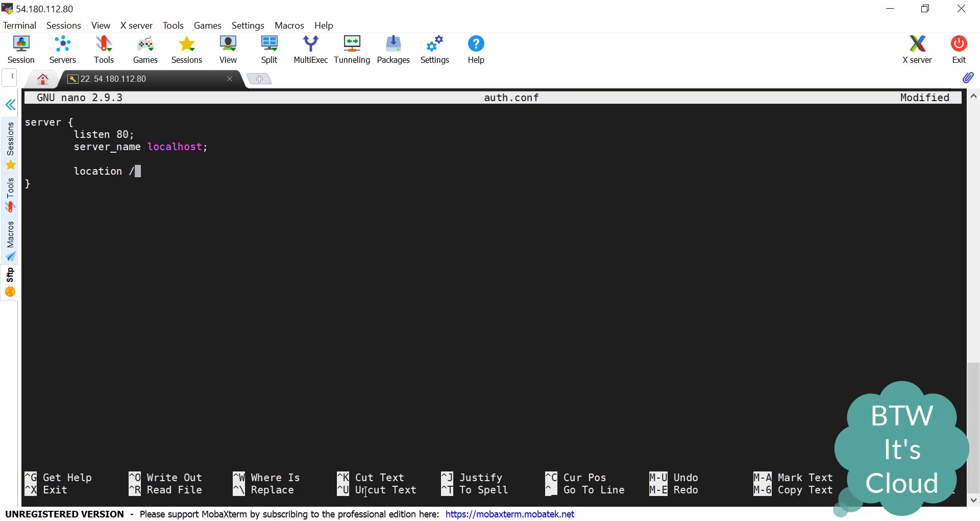
{"action": "type", "text": "{}"}
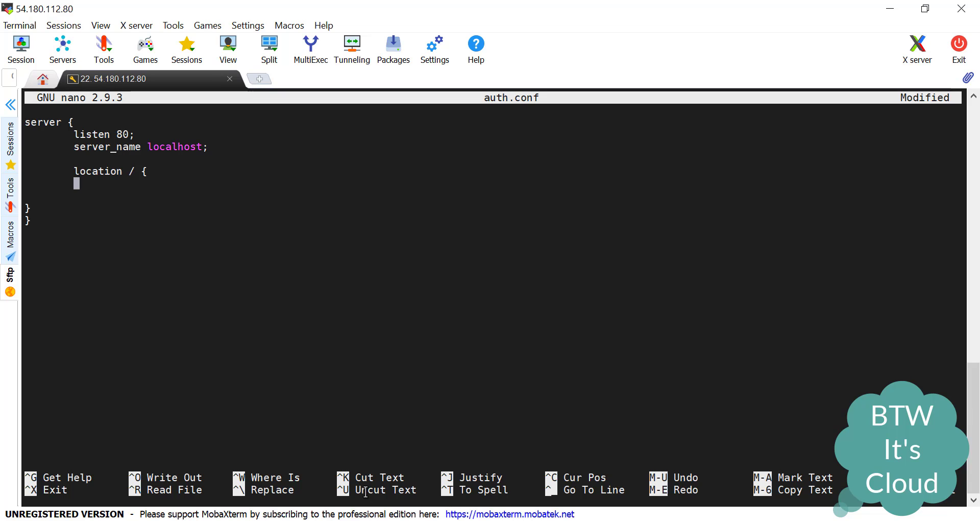
{"action": "type", "text": "root /"}
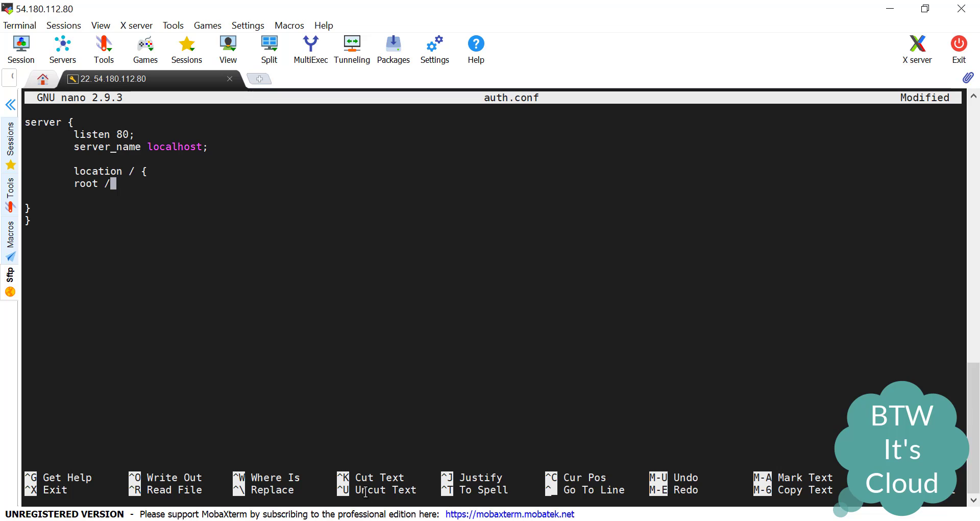
{"action": "type", "text": "ho"}
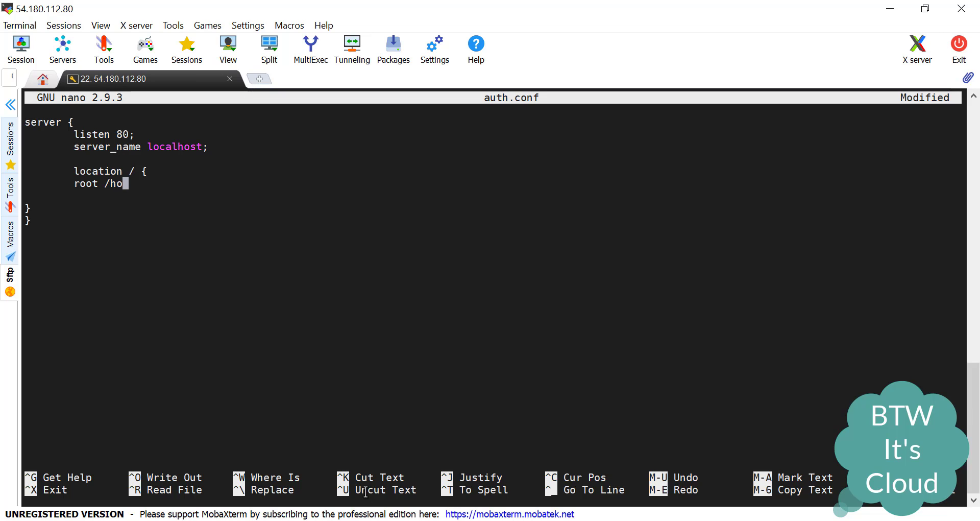
{"action": "type", "text": "me/"}
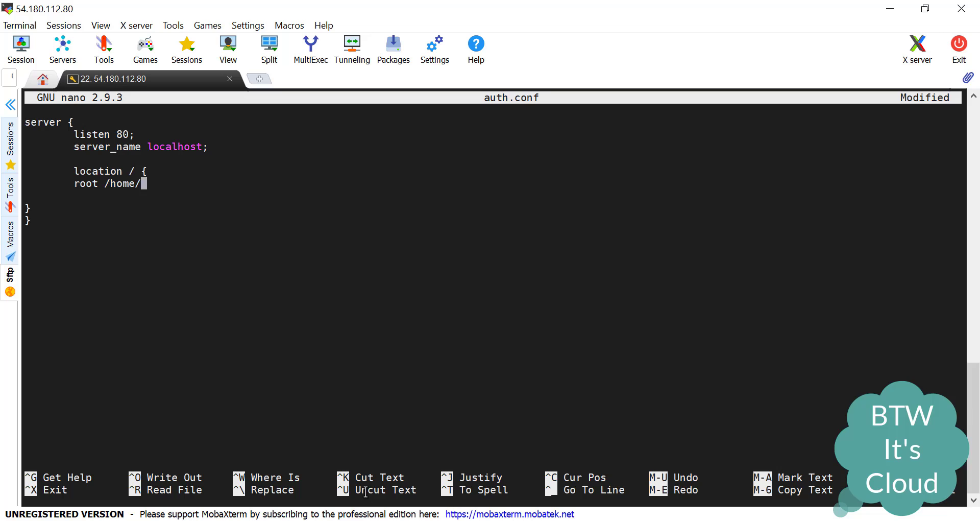
{"action": "type", "text": "ubuntu/"}
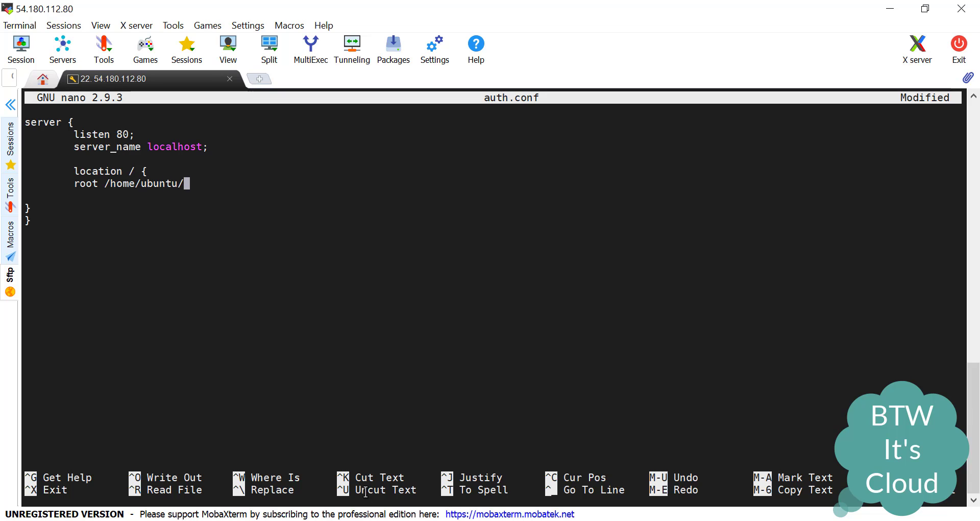
{"action": "type", "text": "stato"}
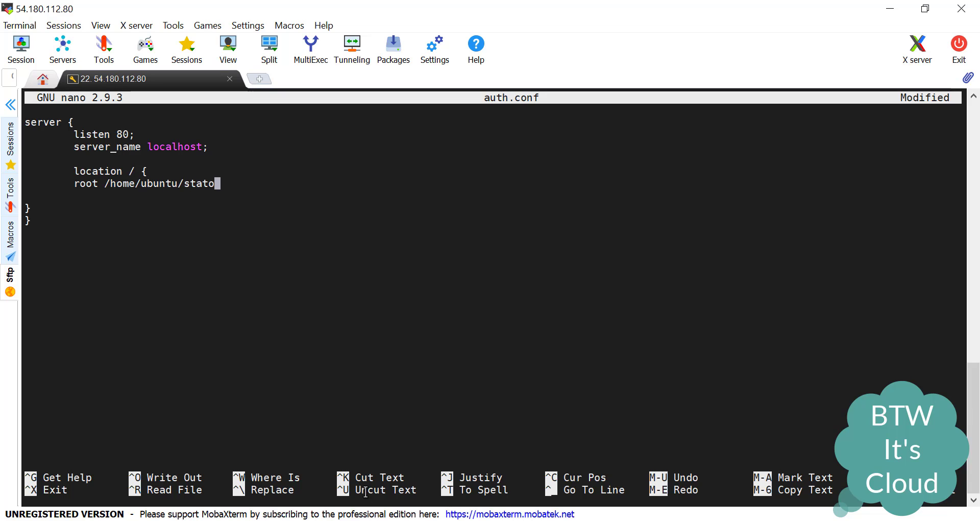
{"action": "type", "text": "ic;"}
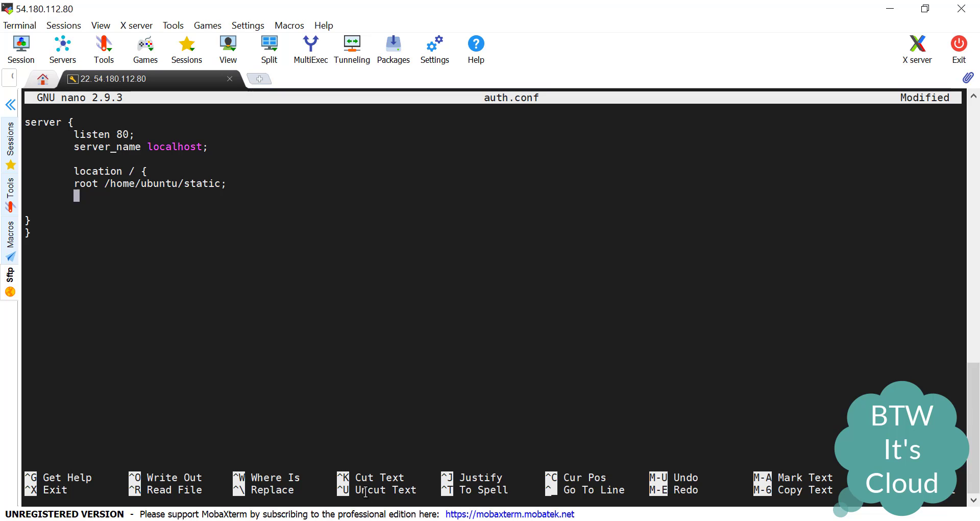
{"action": "type", "text": "index"}
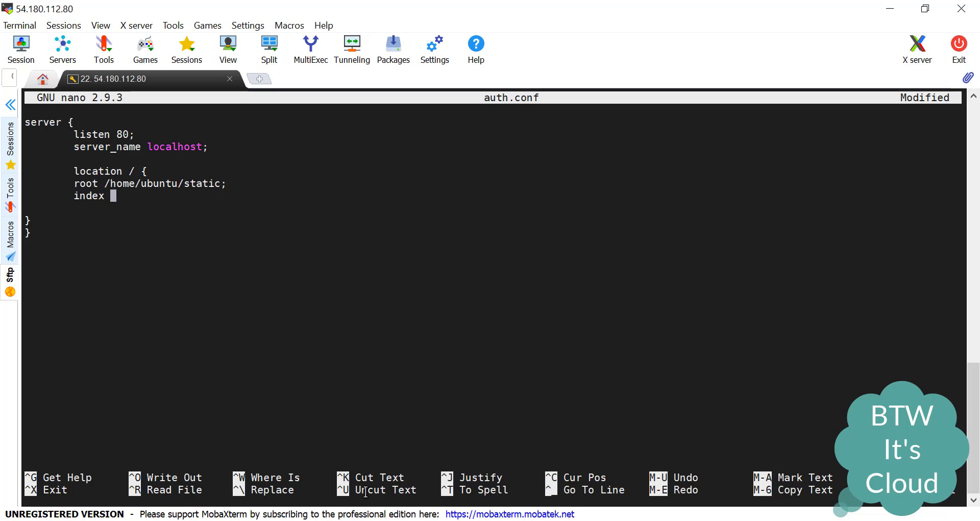
{"action": "type", "text": "ad"}
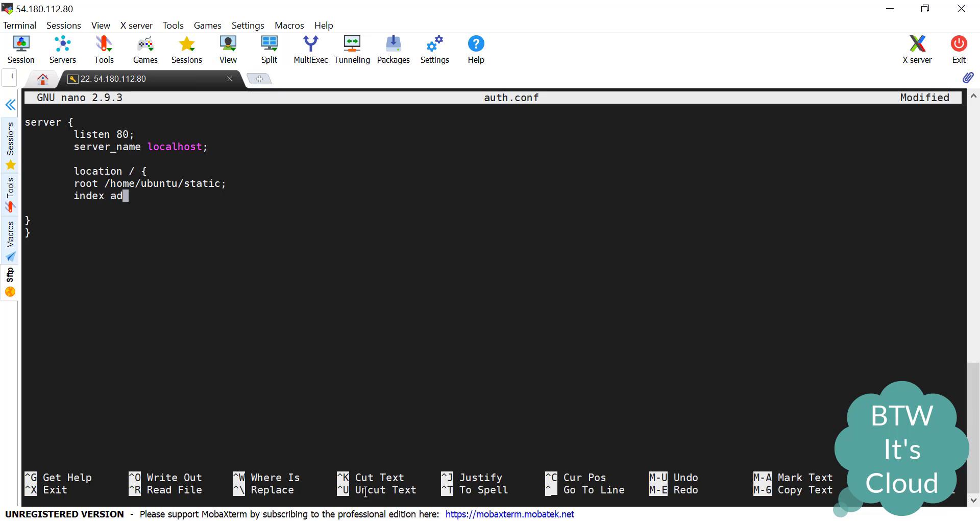
{"action": "type", "text": "min.html"}
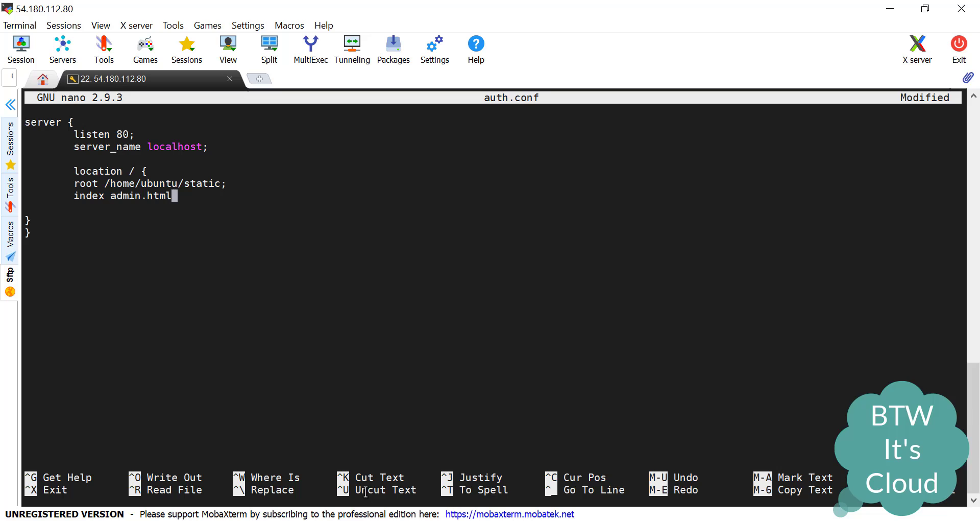
{"action": "type", "text": ";"}
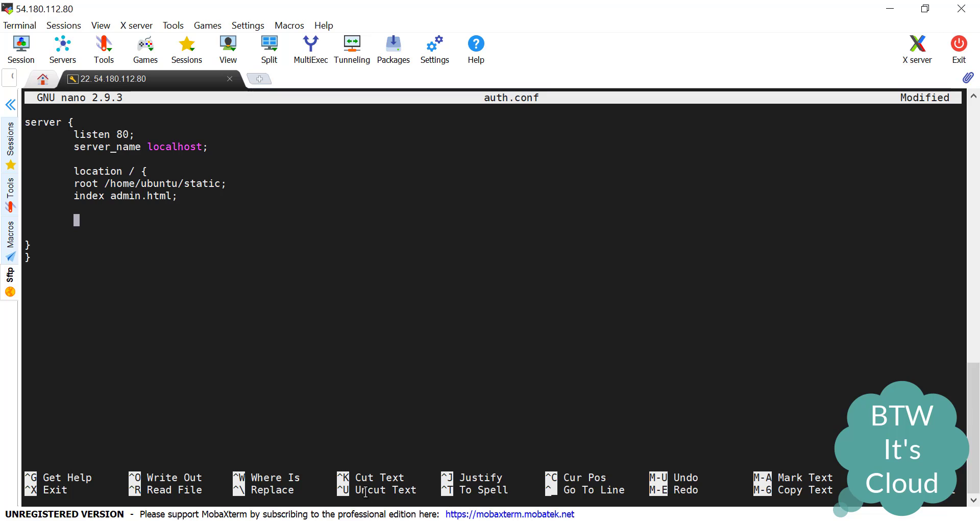
- Add auth_basic "Basic Auth"; to the location block
{"action": "type", "text": "auth"}
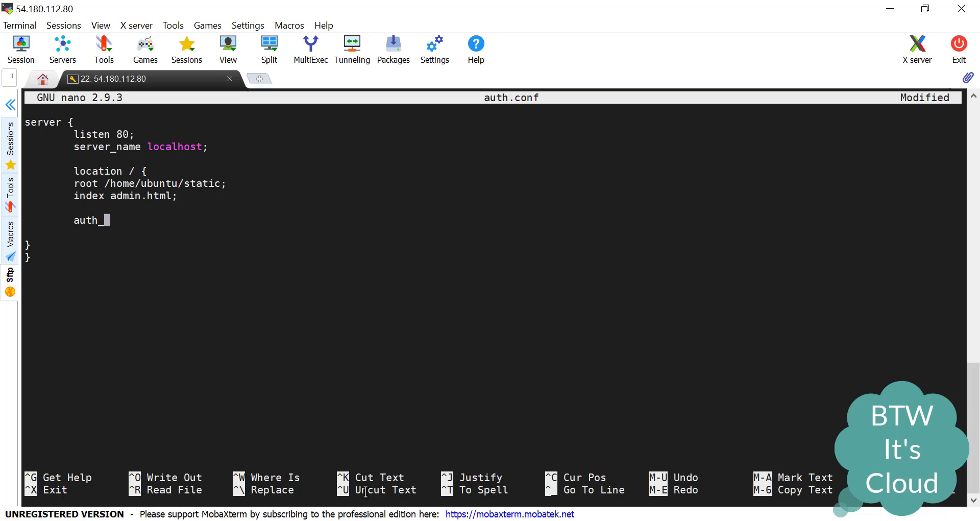
{"action": "type", "text": "_basic"}
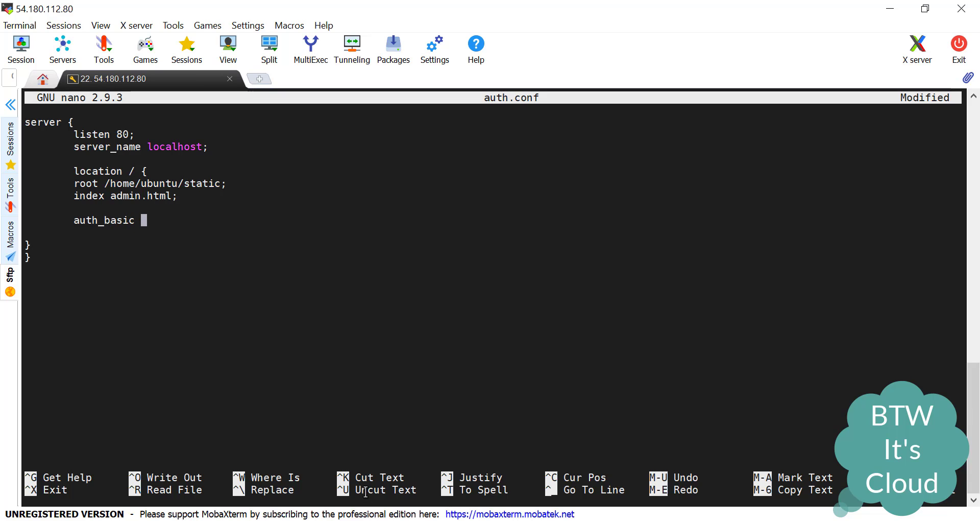
{"action": "type", "text": "\"Bas"}
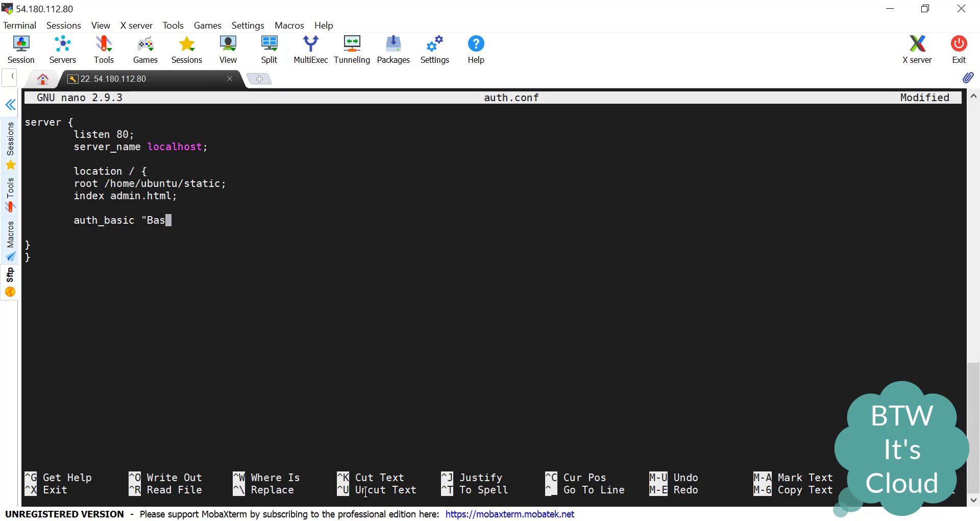
{"action": "type", "text": "ic Auth"}
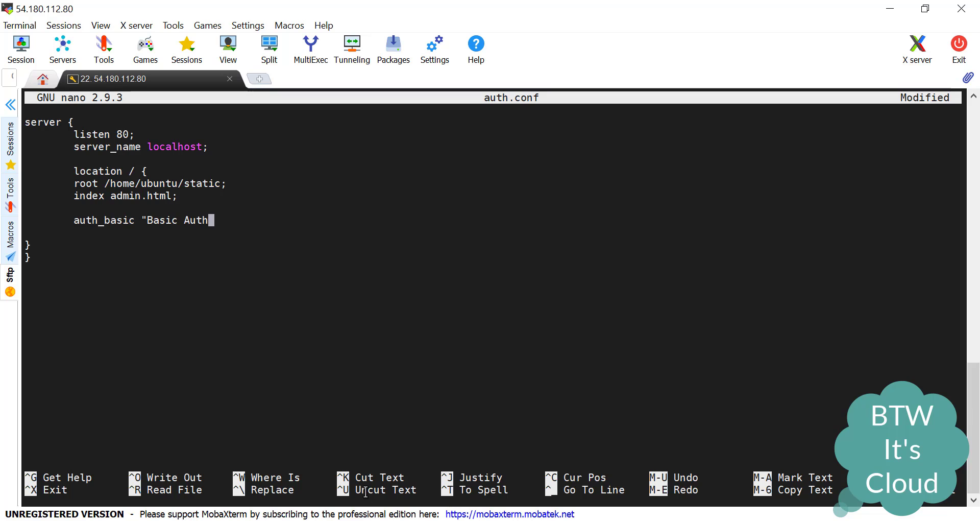
{"action": "type", "text": "\";"}
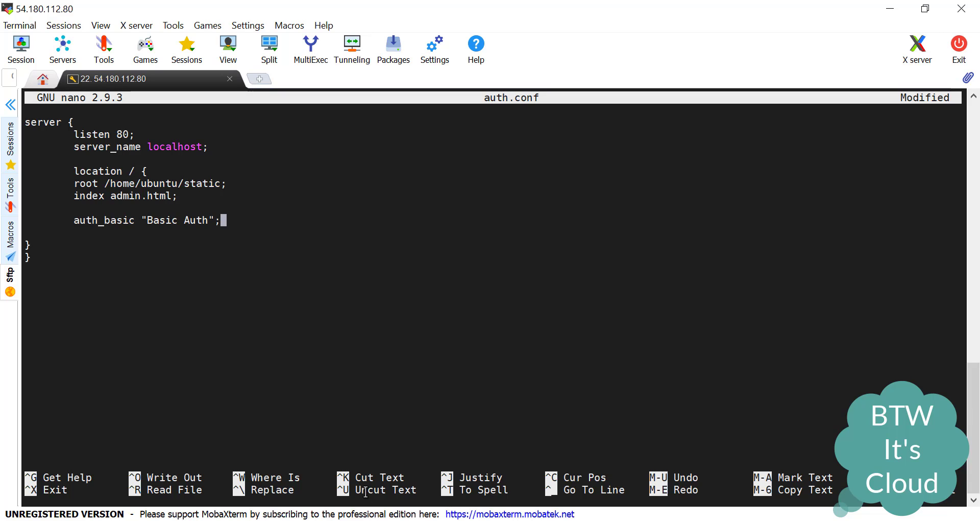
{"action": "key", "text": "Return"}
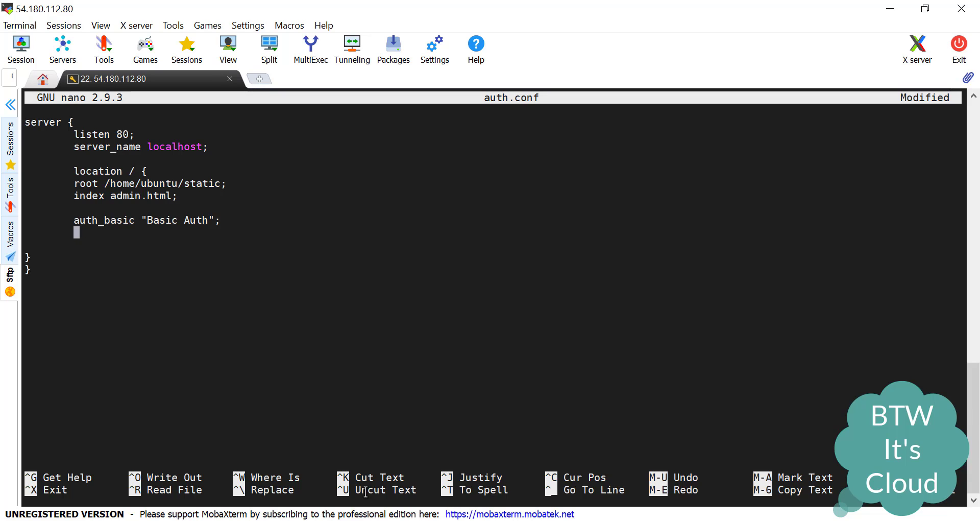
- Add the user-file directive pointing to /home/ubuntu/static/user, then save and exit nano
{"action": "type", "text": "auht"}
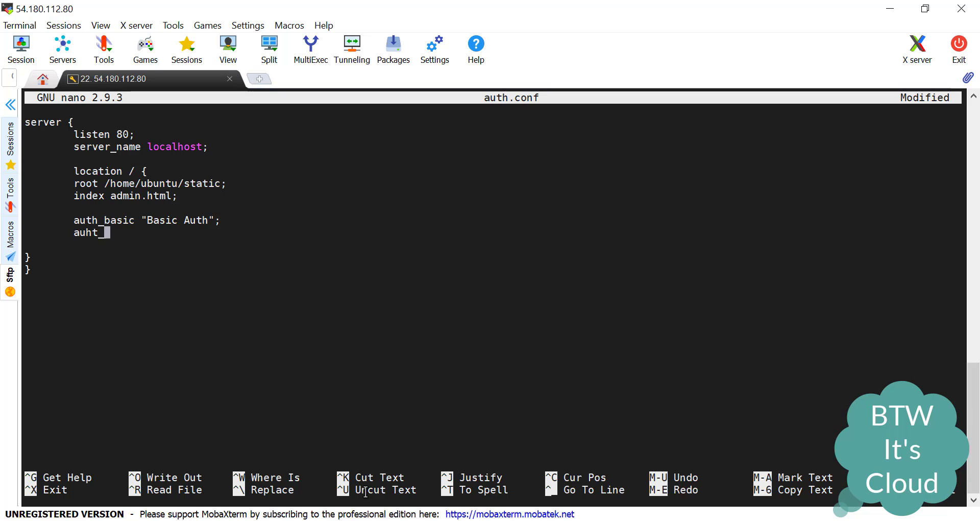
{"action": "type", "text": "_basic_u"}
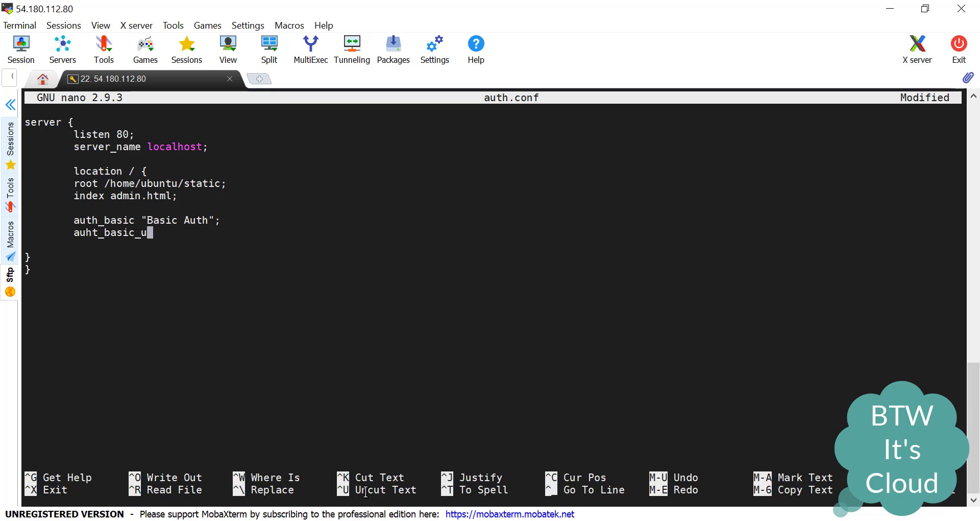
{"action": "type", "text": "ser_file"}
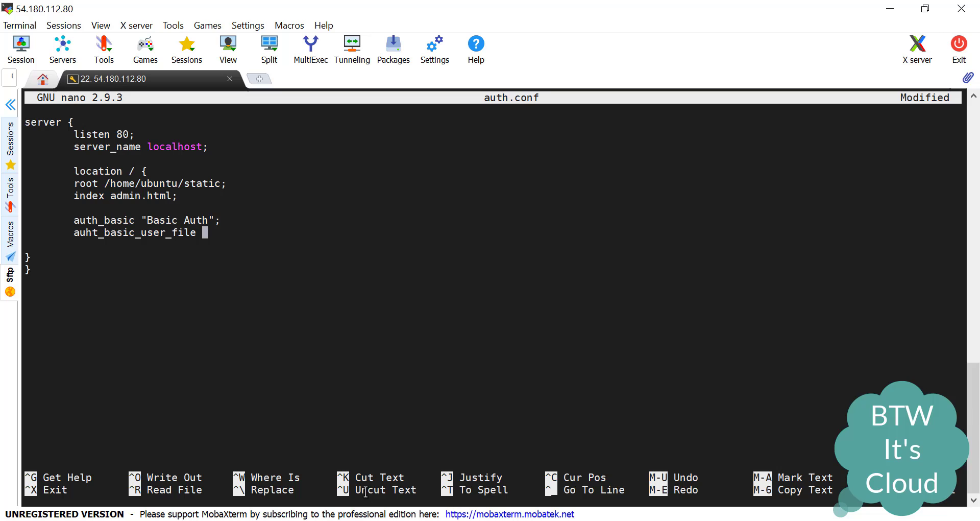
{"action": "type", "text": "/home/"}
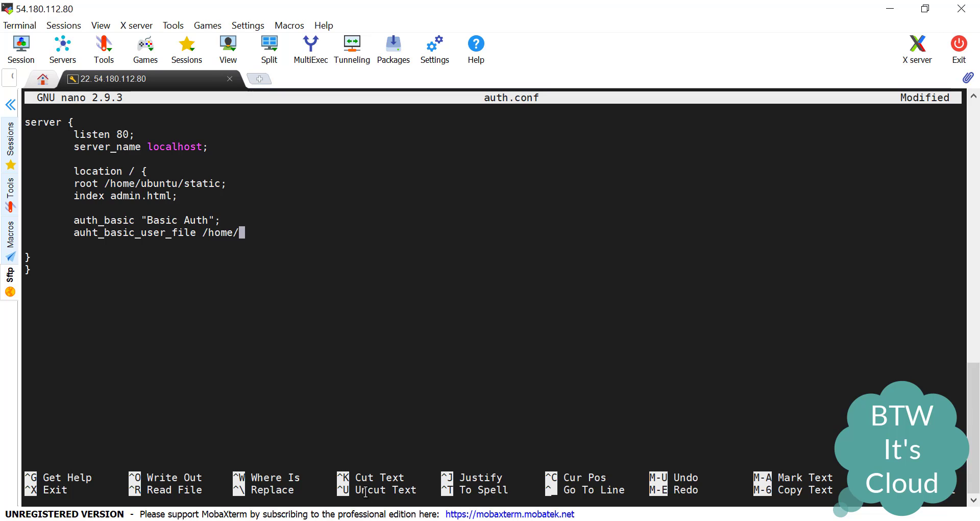
{"action": "type", "text": "ubuntu/"}
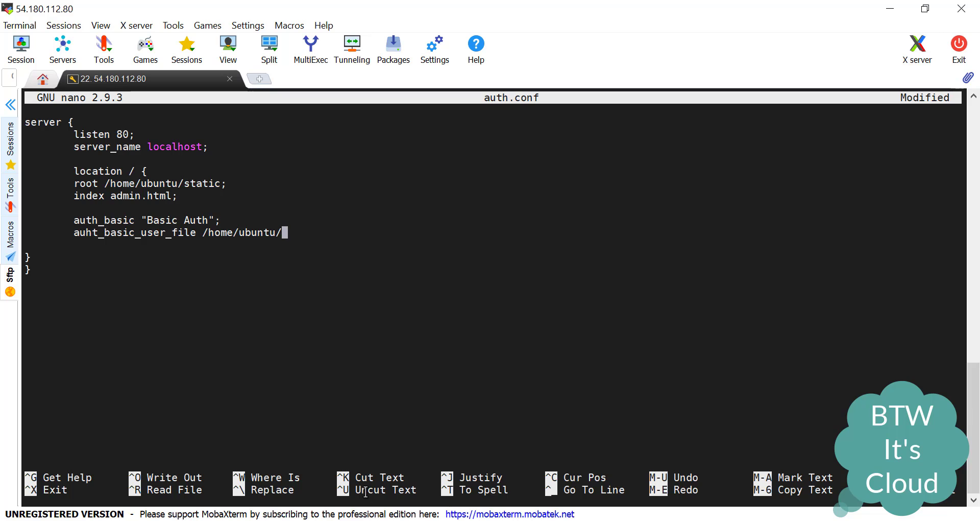
{"action": "type", "text": "staic"}
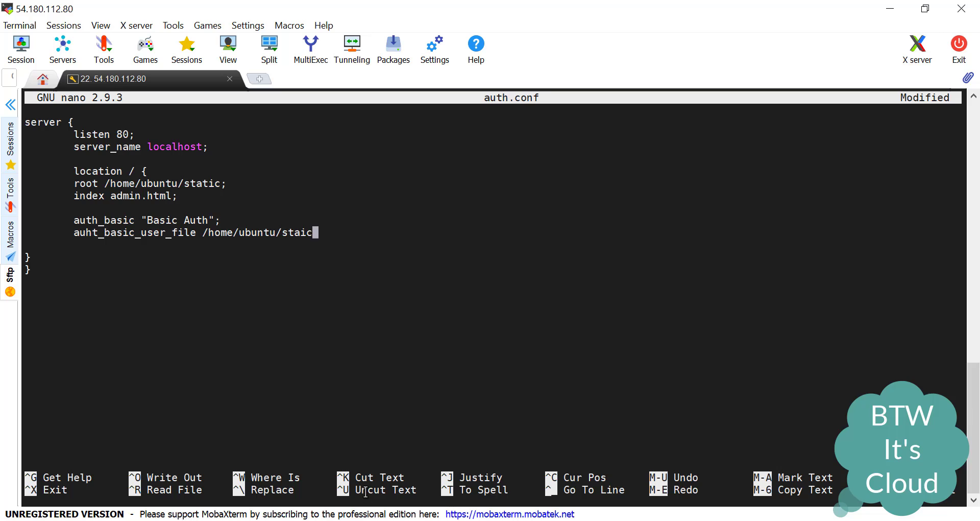
{"action": "type", "text": "c"}
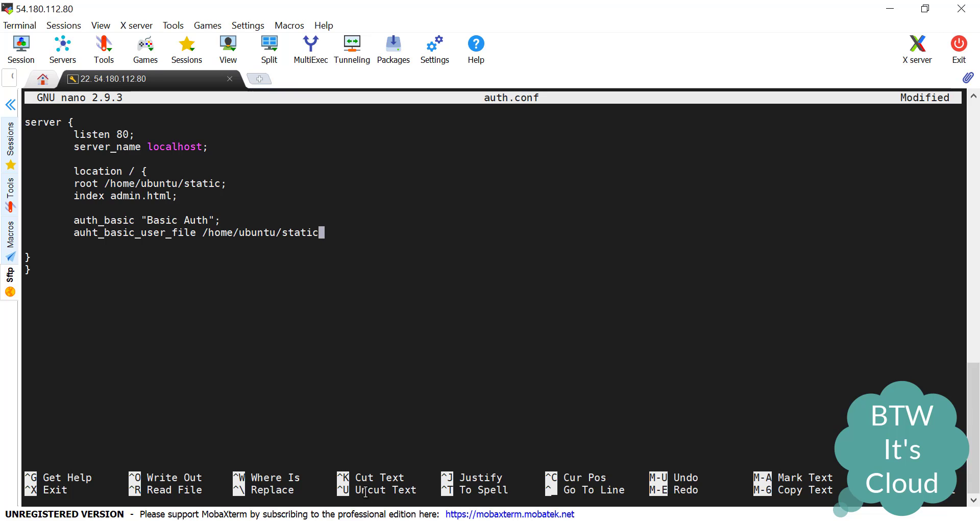
{"action": "type", "text": "/"}
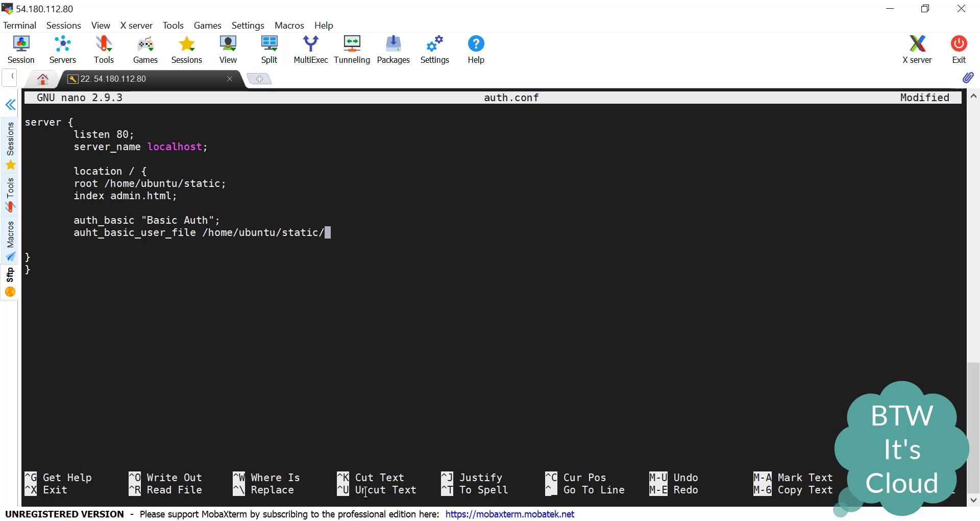
{"action": "type", "text": "use"}
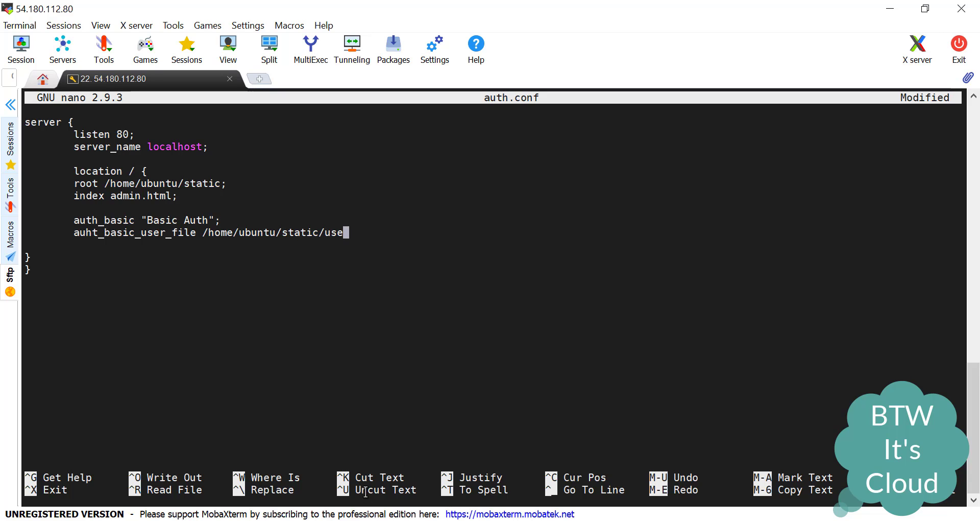
{"action": "type", "text": "r;"}
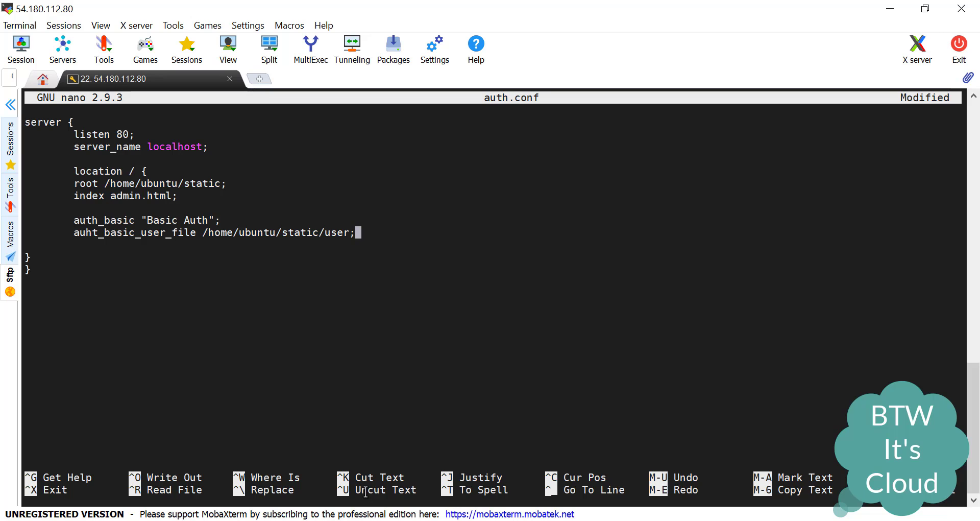
{"action": "key", "text": "ctrl+x"}
{"action": "type", "text": "sudo"}
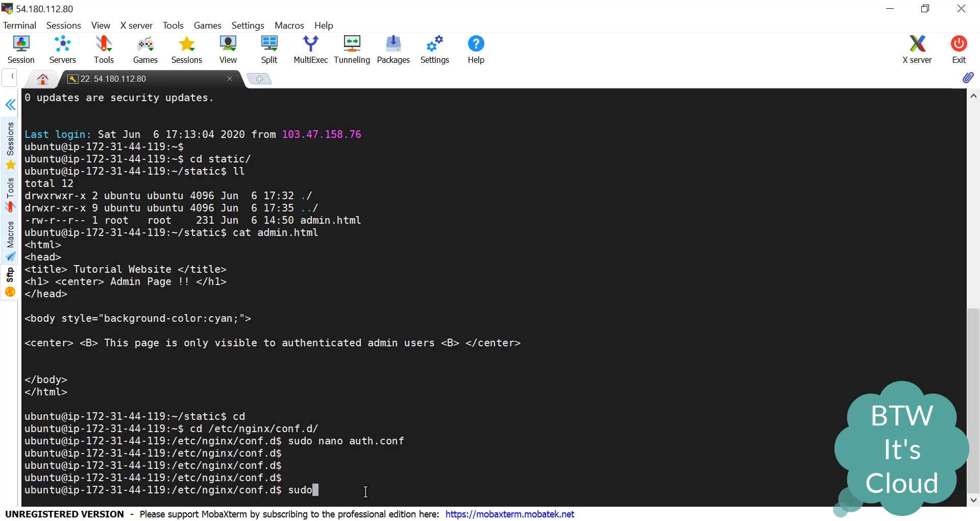
- Run sudo nginx -t, see the unknown-directive error, and reopen auth.conf in nano
{"action": "type", "text": "nginx -t"}
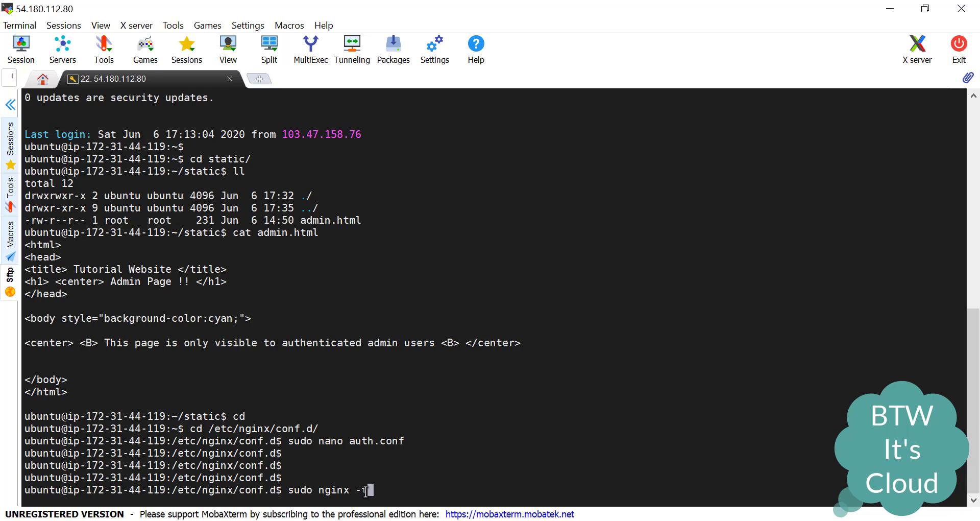
{"action": "key", "text": "Return"}
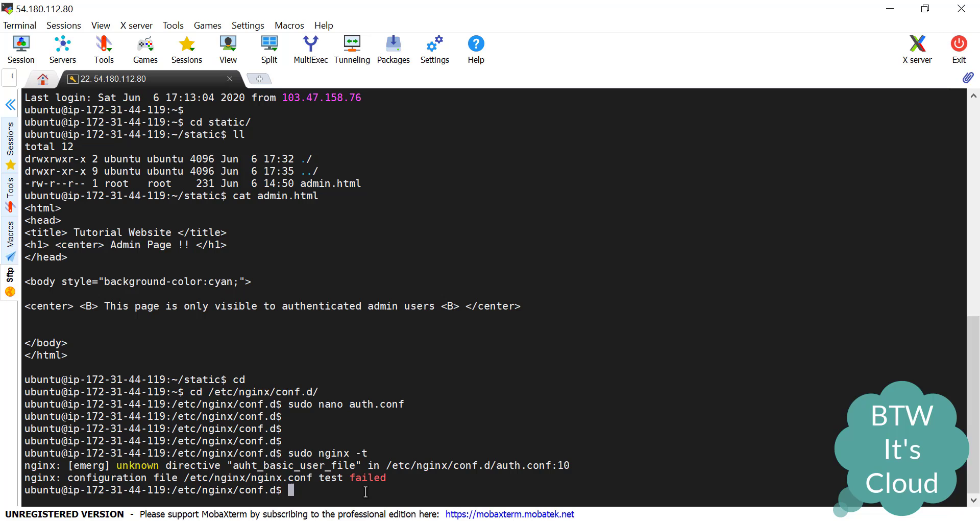
{"action": "type", "text": "sudo nano au"}
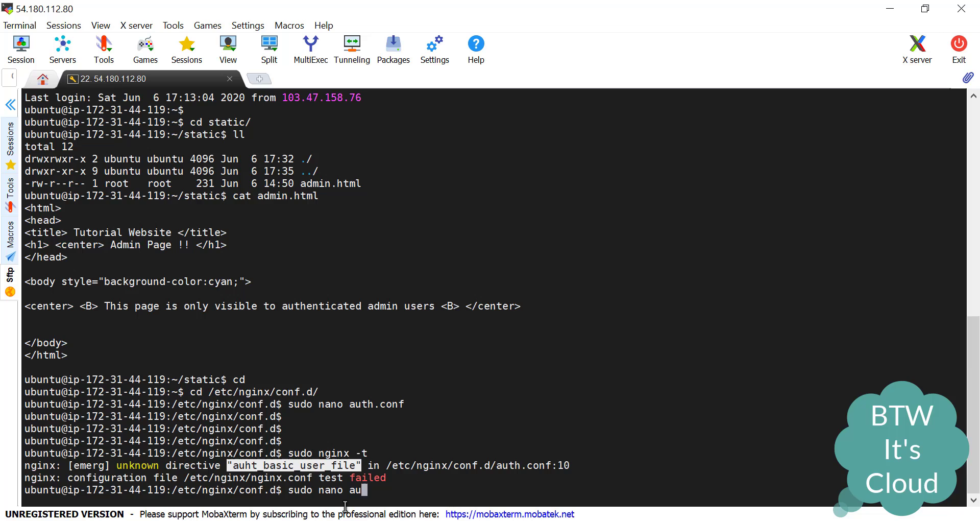
{"action": "key", "text": "Return"}
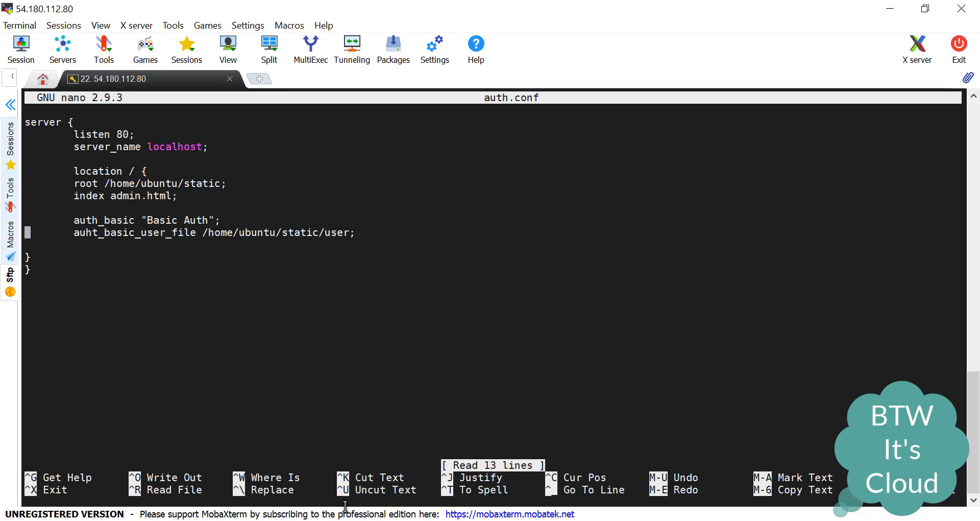
- Correct 'auht' to auth_basic_user_file and save the file
{"action": "left_click", "coordinate": [81, 232]}
{"action": "type", "text": "t"}
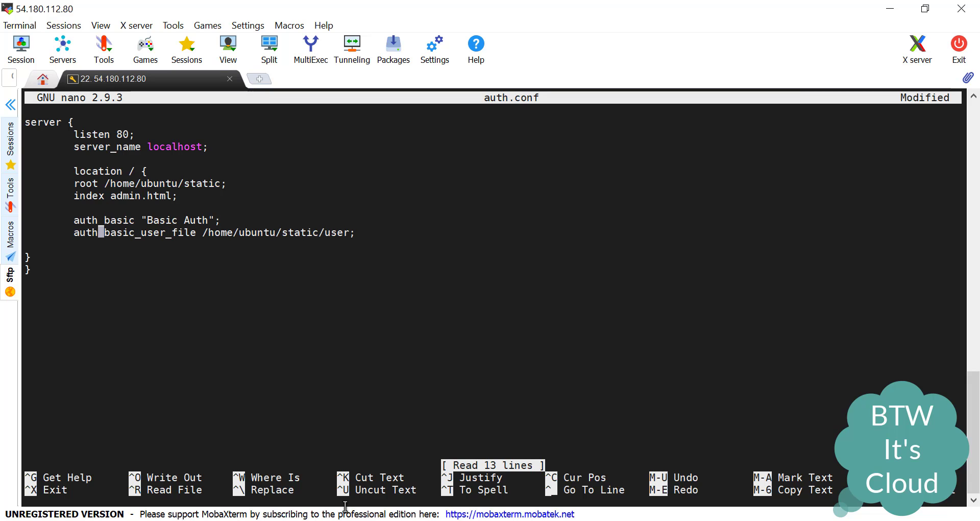
{"action": "key", "text": "ctrl+x"}
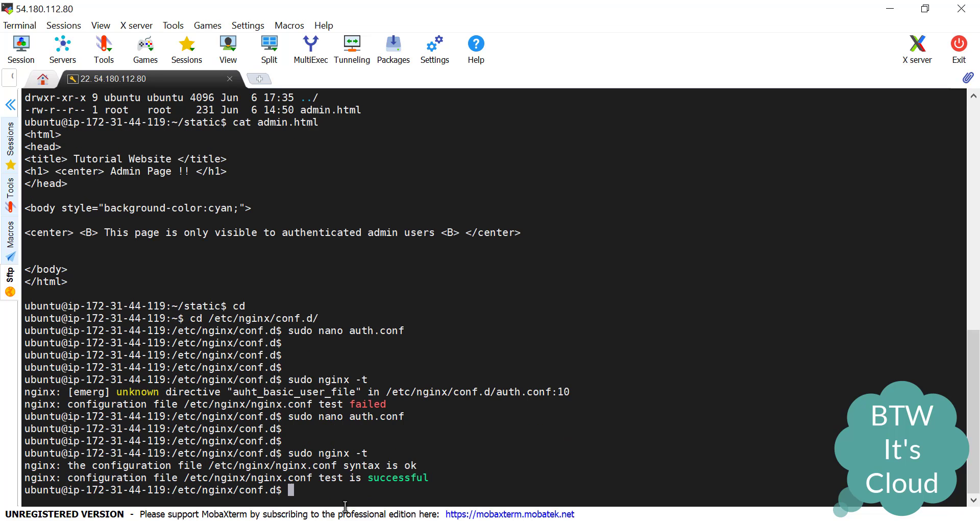
- Restart nginx with sudo service nginx restart and return to the home directory
{"action": "type", "text": "sudo ser"}
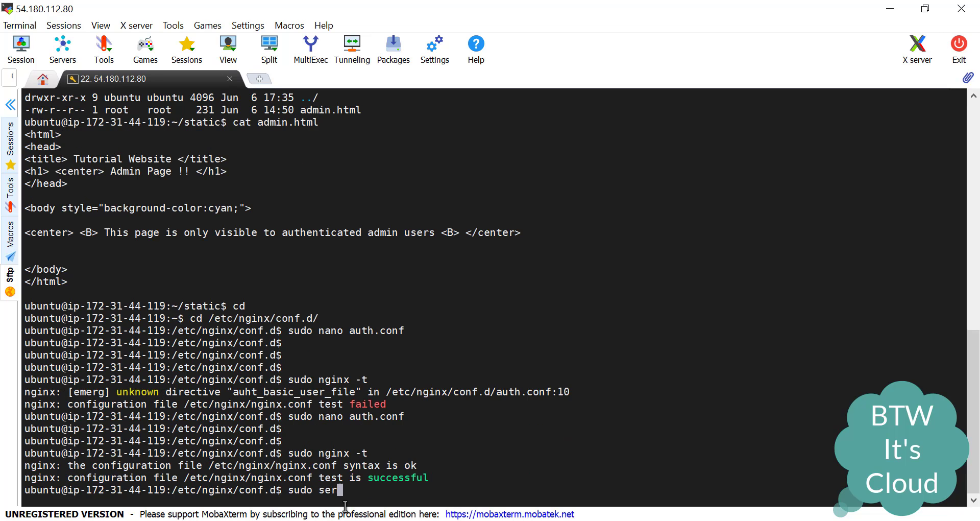
{"action": "type", "text": "vice nginx"}
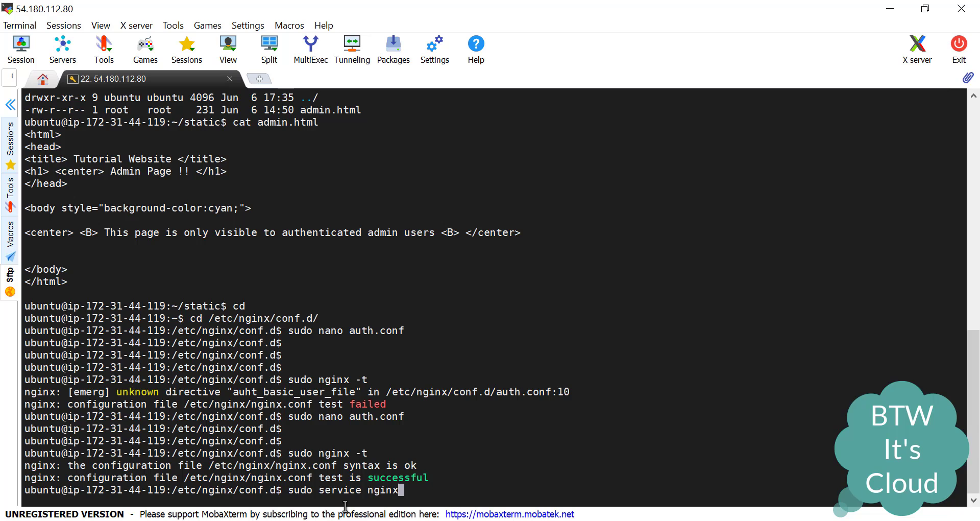
{"action": "type", "text": "resatrt"}
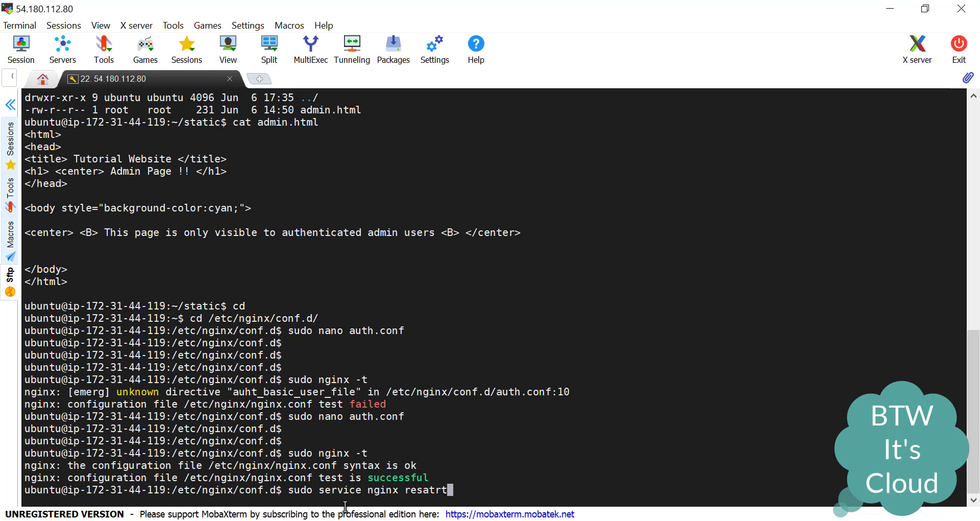
{"action": "key", "text": "Return"}
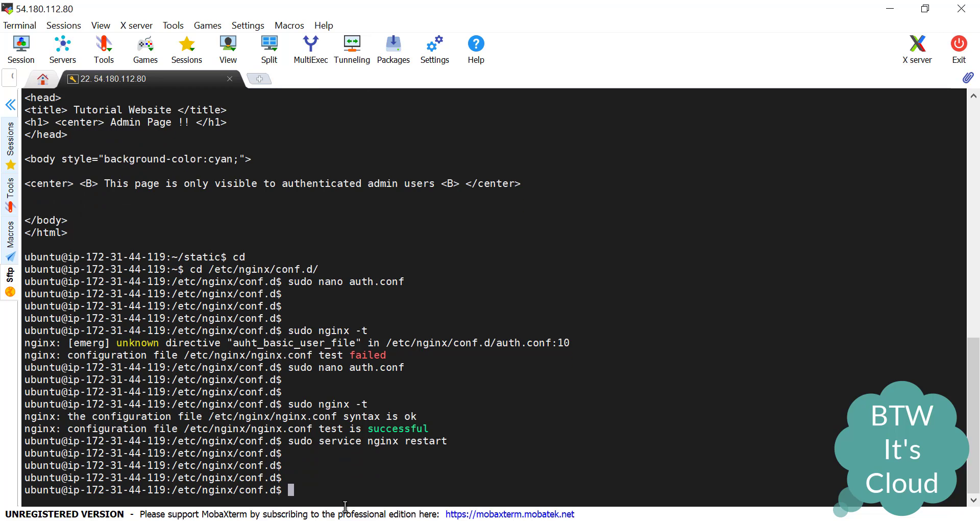
{"action": "type", "text": "cd"}
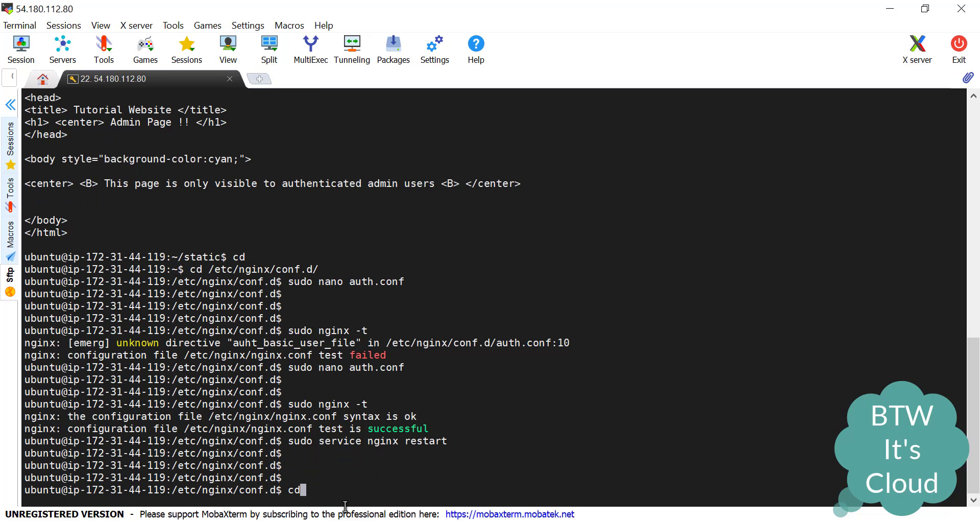
{"action": "key", "text": "Return"}
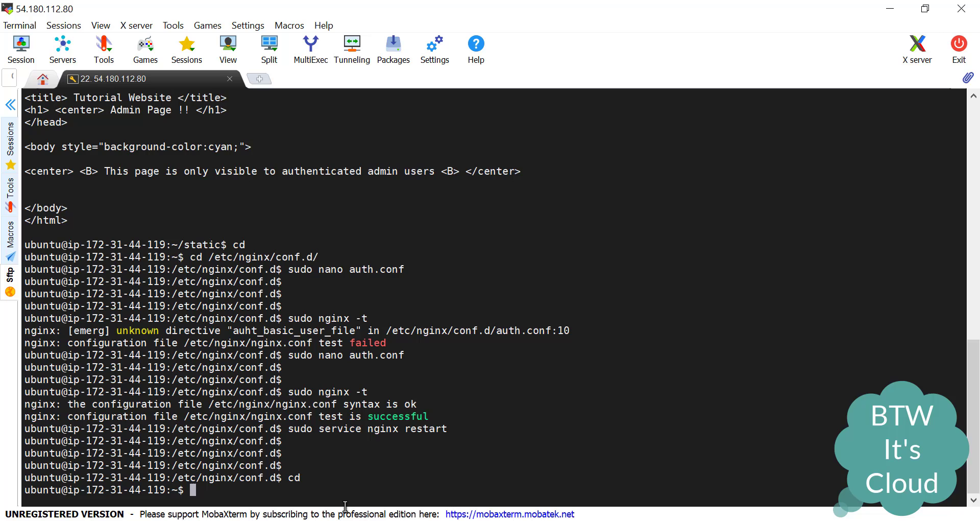
{"action": "type", "text": "s"}
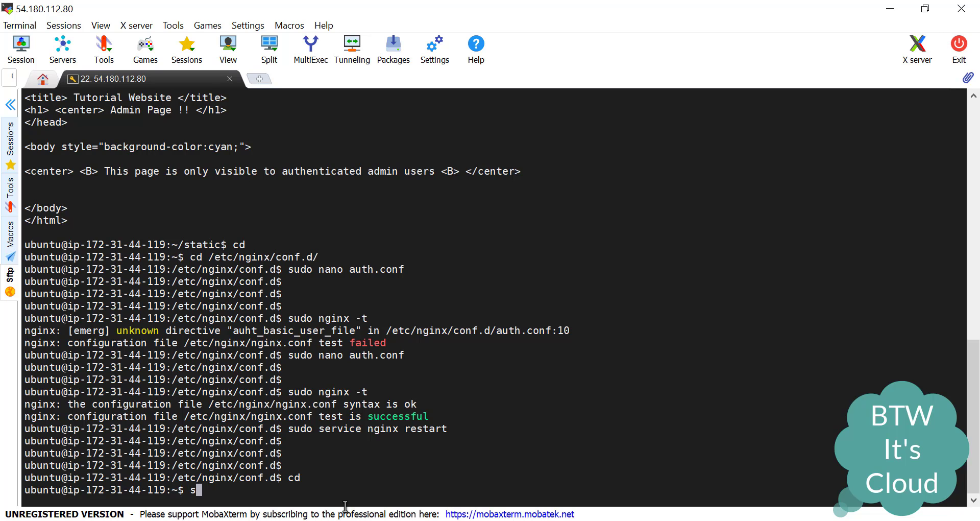
{"action": "type", "text": "sudo apt"}
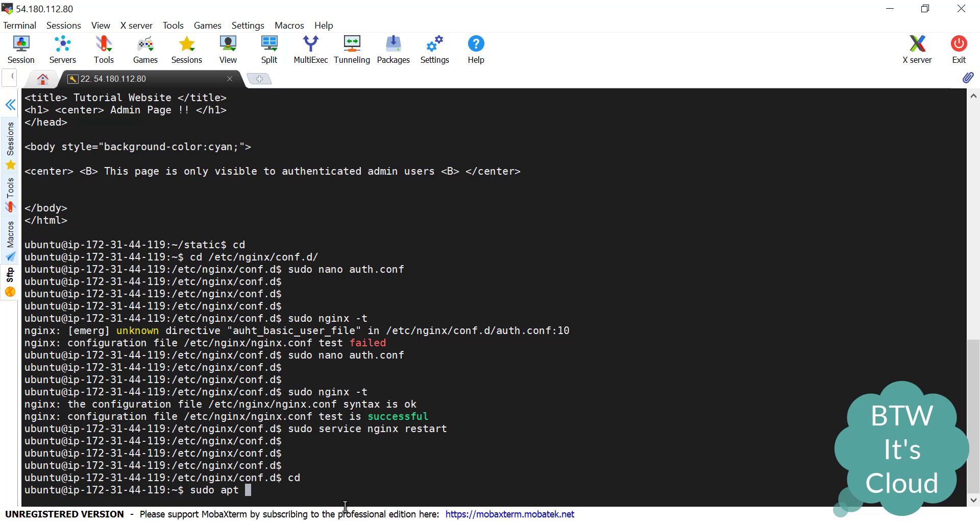
{"action": "type", "text": "insatll"}
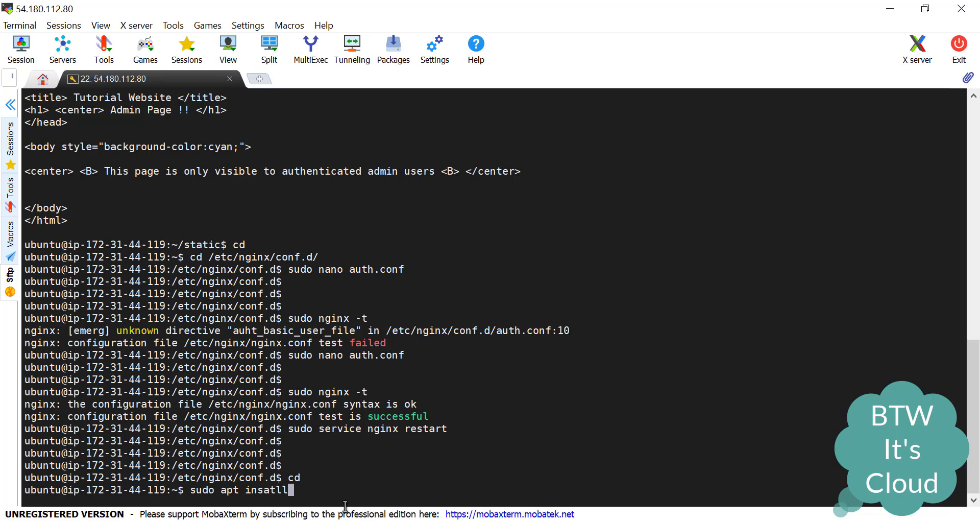
{"action": "type", "text": "install"}
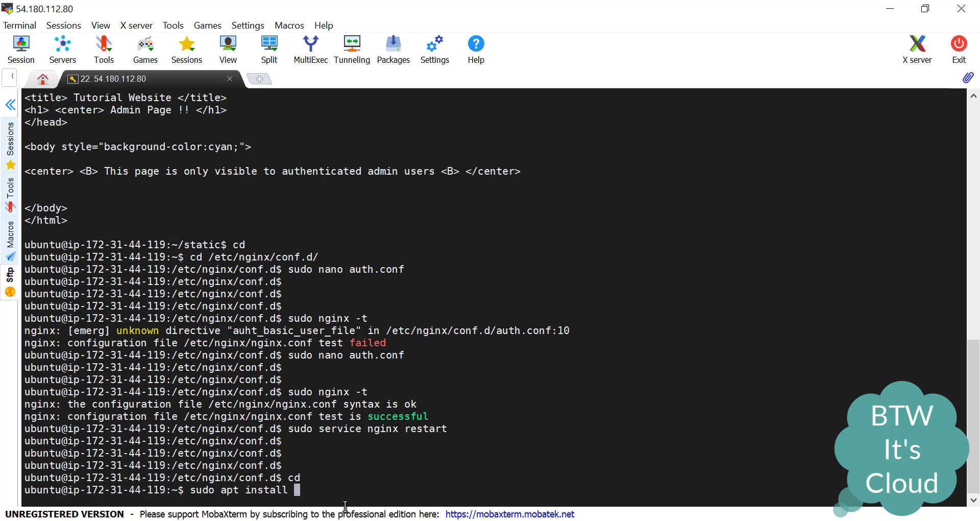
{"action": "type", "text": "apa"}
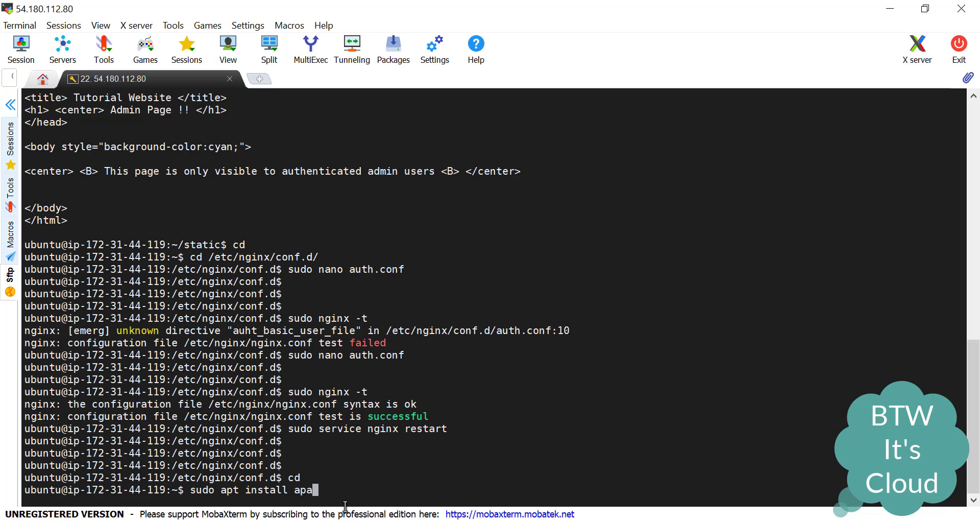
{"action": "type", "text": "che2^C"}
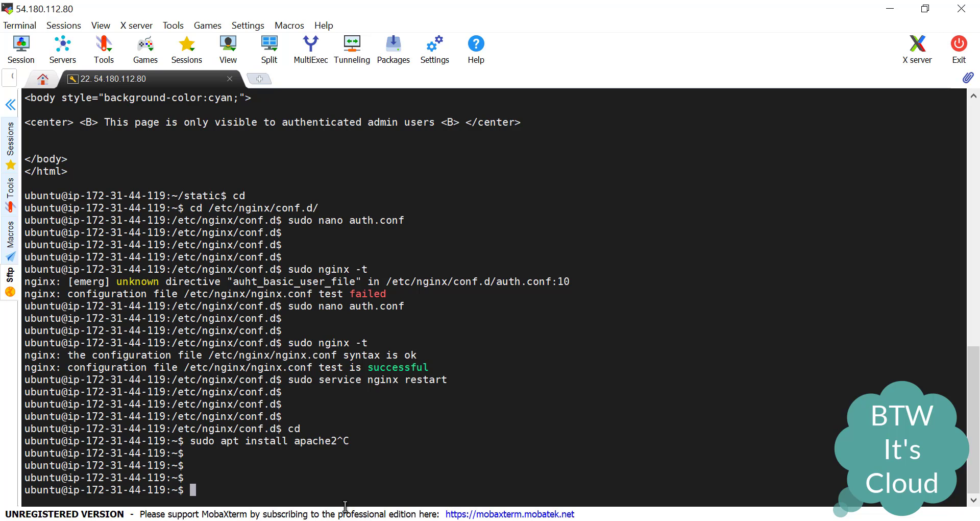
{"action": "type", "text": "htpa"}
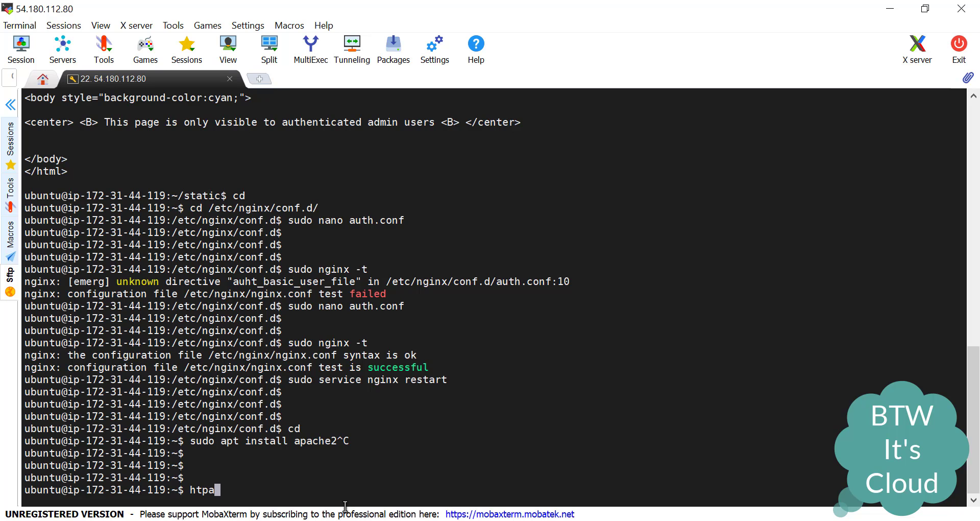
- Run htpasswd -c /home/ubuntu/static/user admin and set the admin password
{"action": "type", "text": "sswd"}
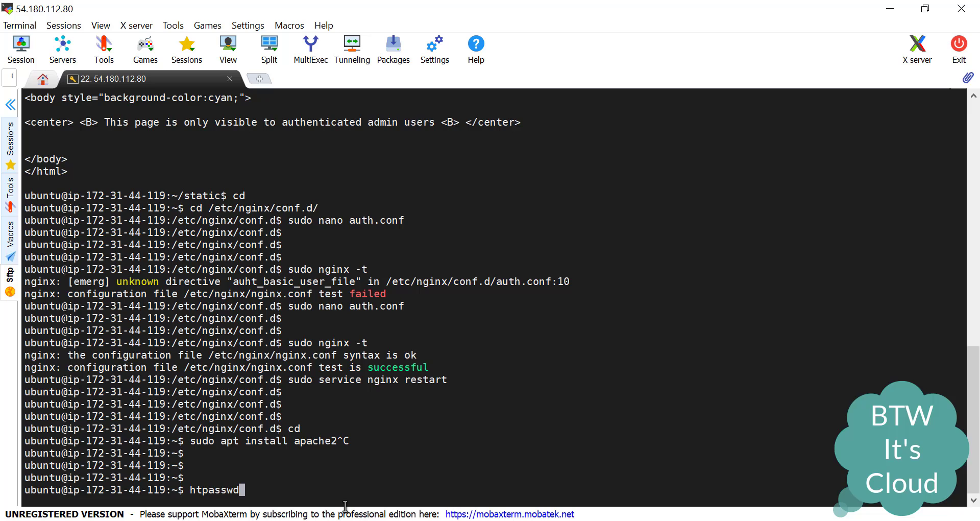
{"action": "type", "text": "-c"}
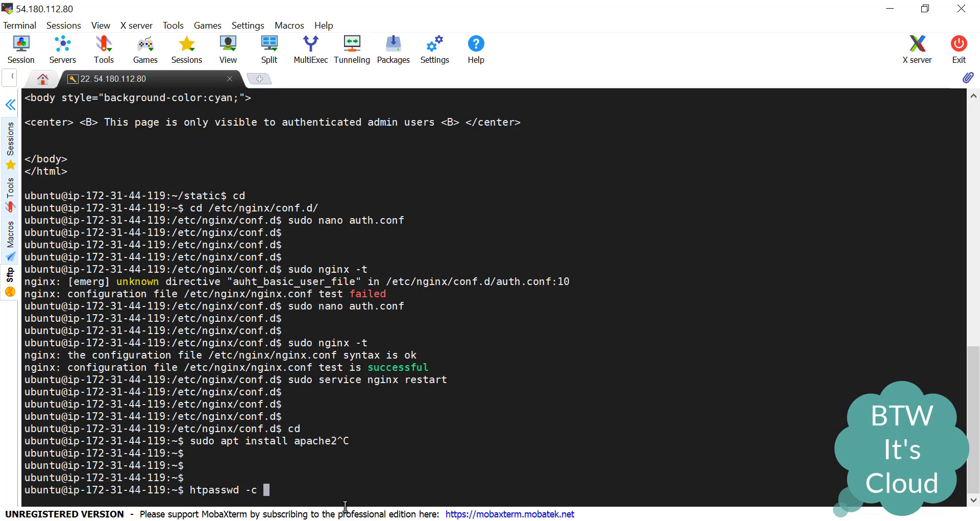
{"action": "type", "text": "/home/"}
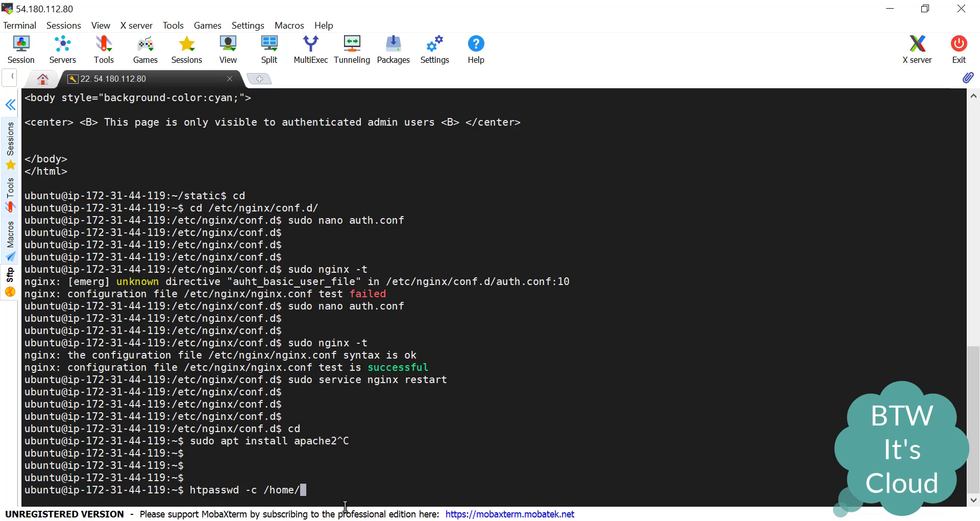
{"action": "type", "text": "ubuntu/"}
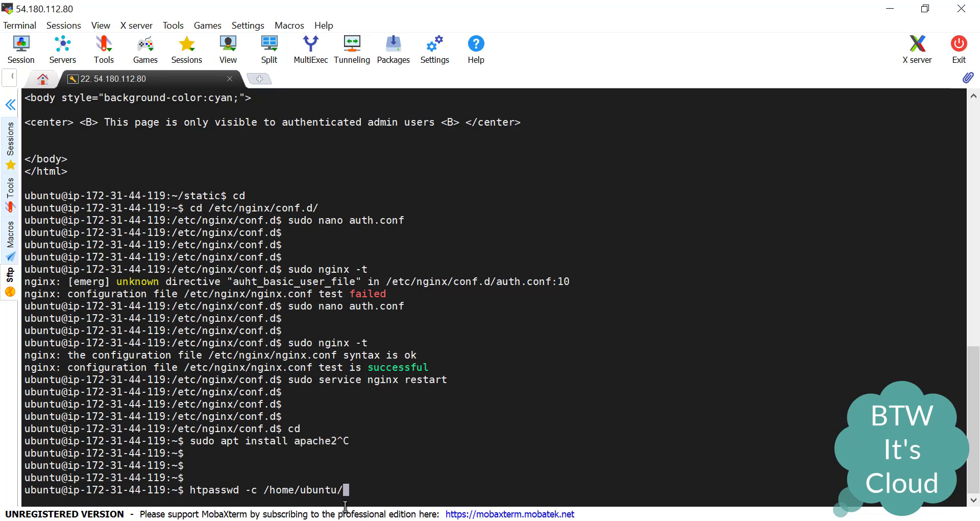
{"action": "type", "text": "static/"}
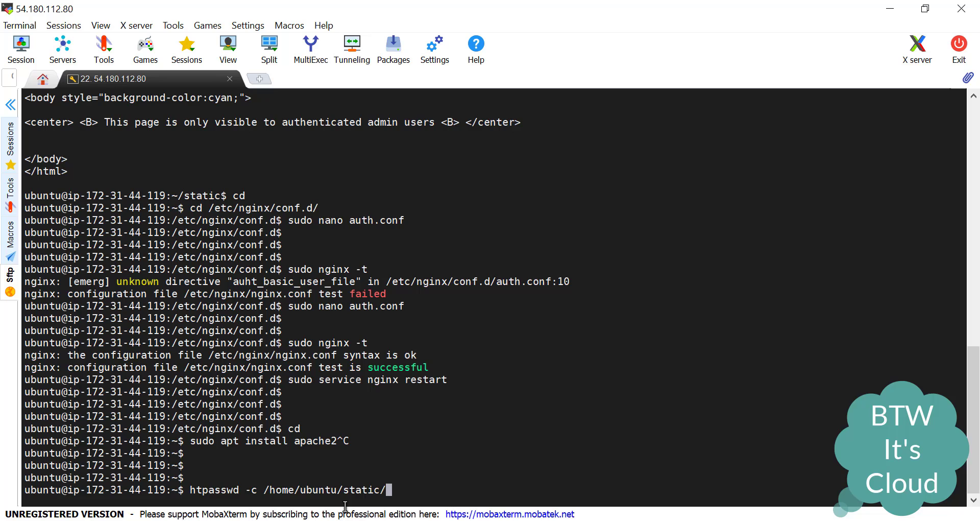
{"action": "type", "text": "use"}
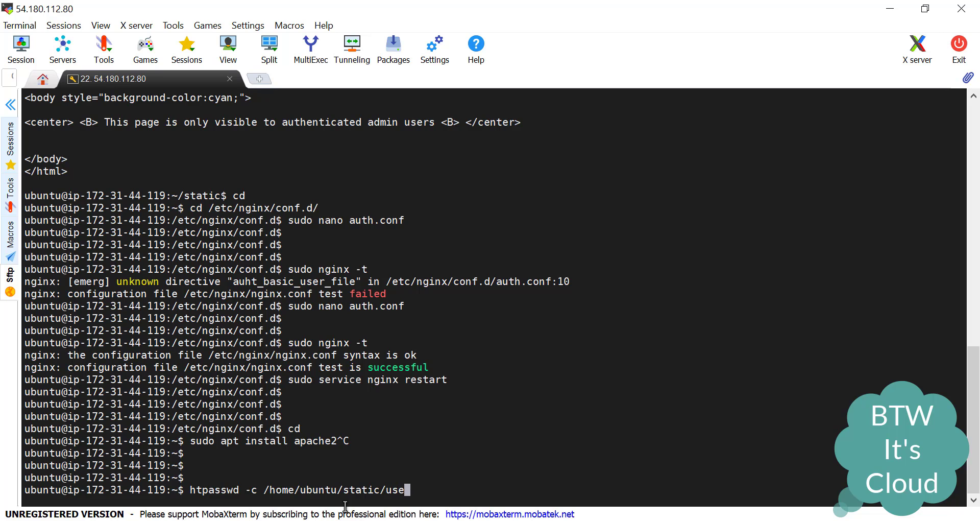
{"action": "type", "text": "r"}
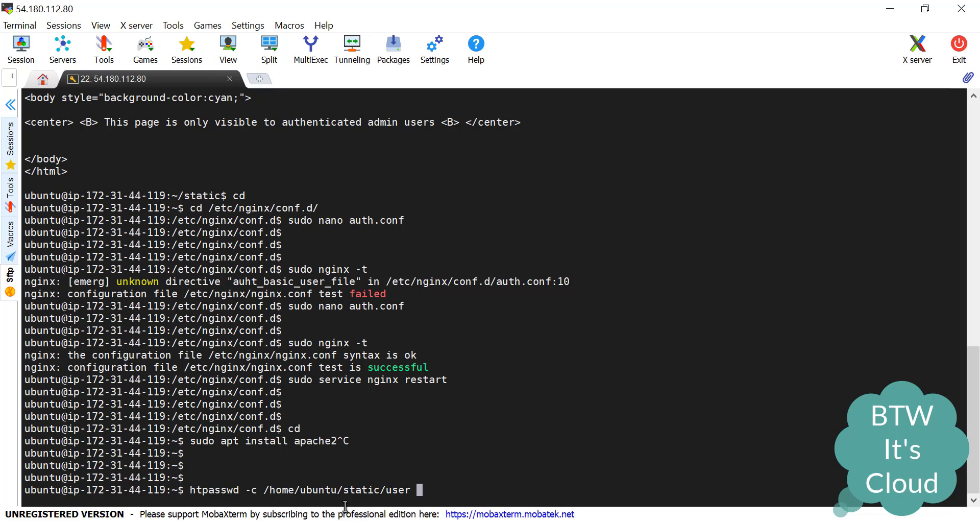
{"action": "type", "text": "admin"}
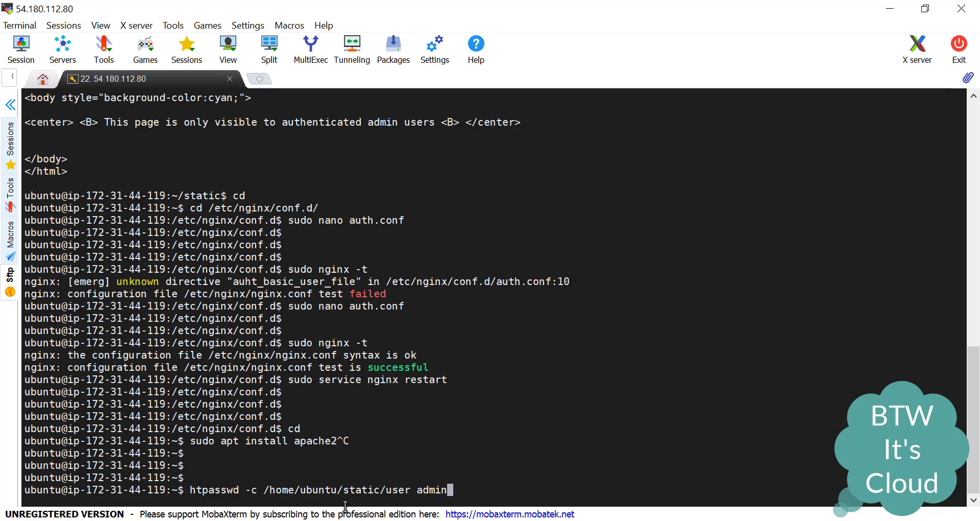
{"action": "key", "text": "Return"}
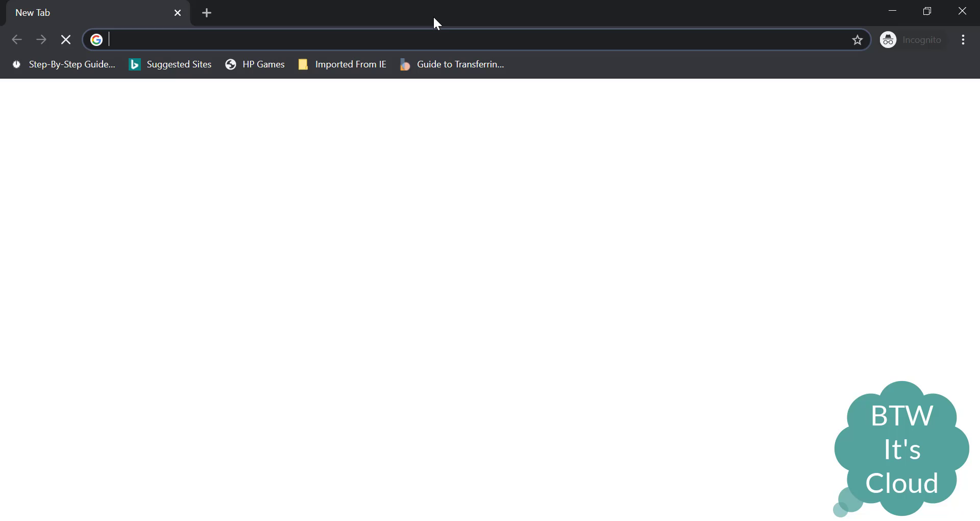
- Browse to 54.180.112.80 and sign in as admin to load the Admin Page
{"action": "type", "text": "54.180.112.80"}
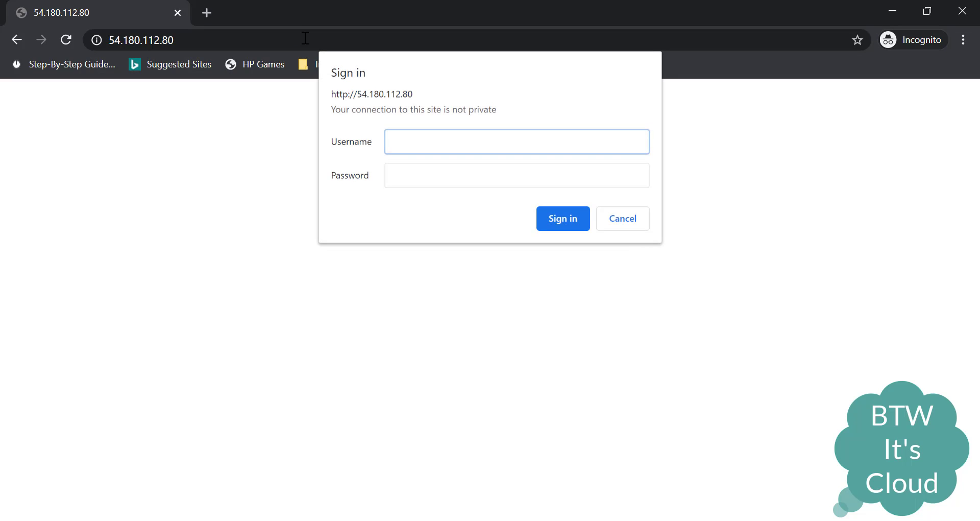
{"action": "left_click", "coordinate": [516, 141]}
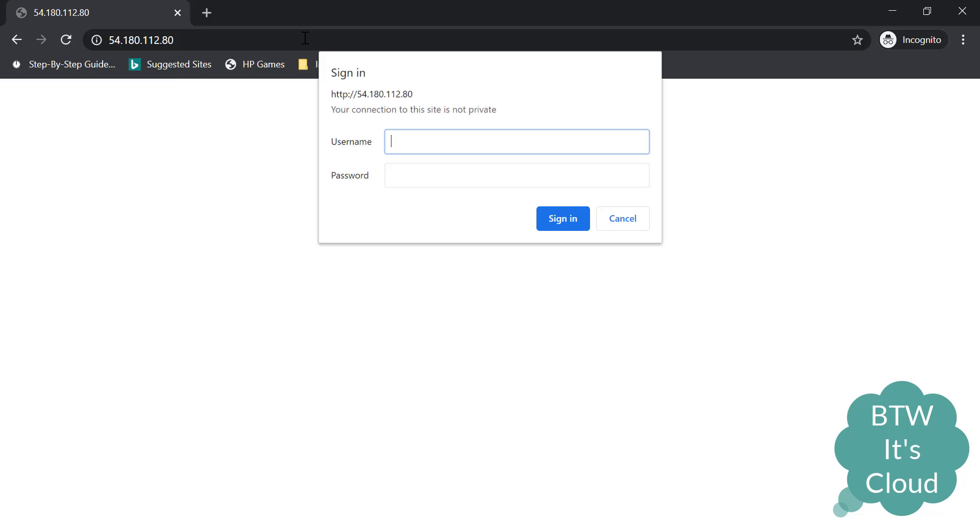
{"action": "type", "text": "admin"}
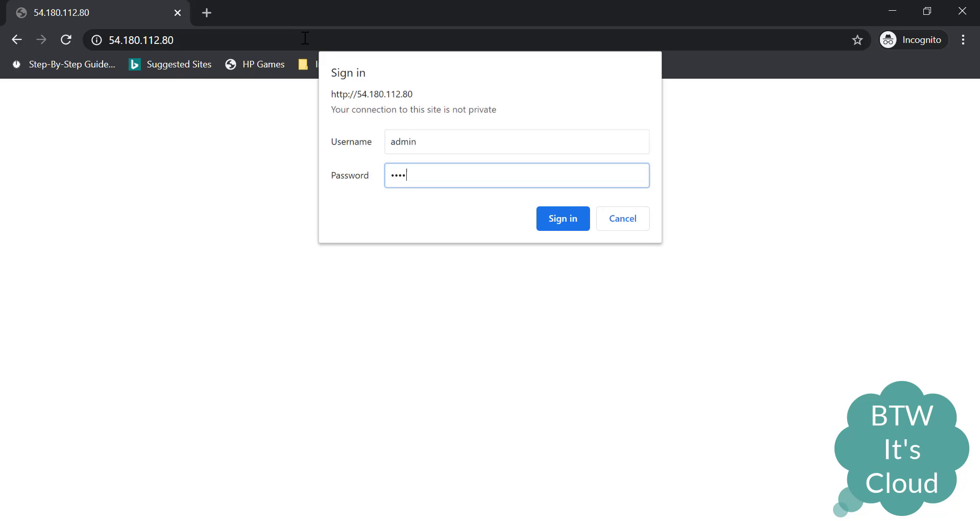
{"action": "left_click", "coordinate": [562, 219]}
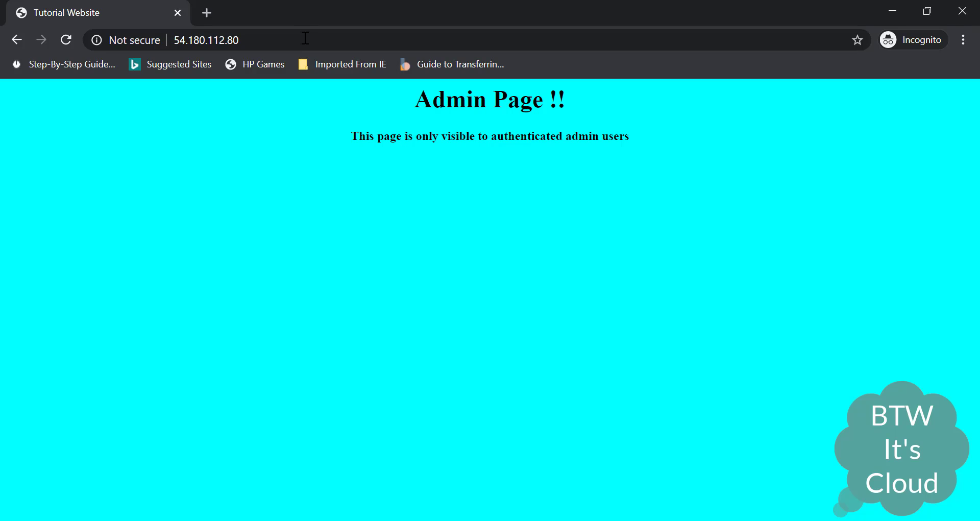
{"action": "mouse_move", "coordinate": [481, 491]}
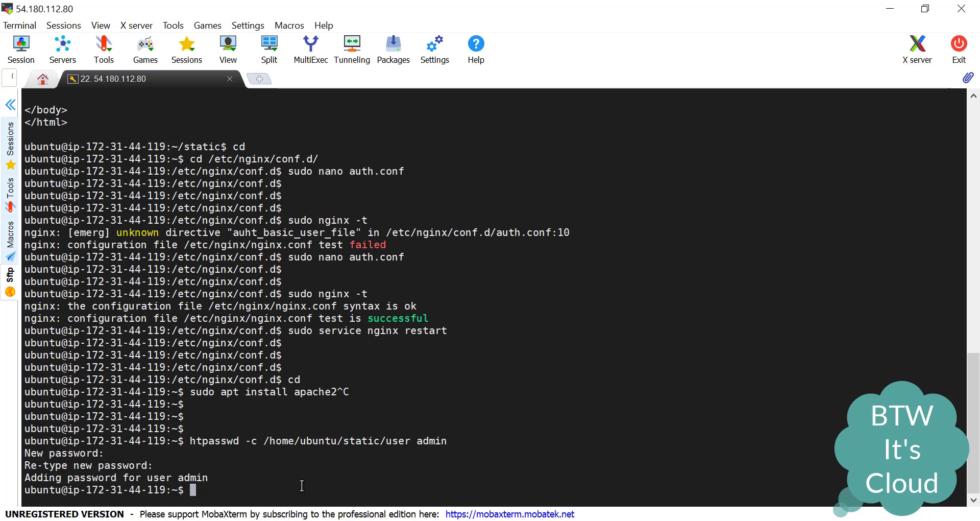
- Move into /etc/nginx/conf.d and edit auth.conf as root with nano
{"action": "type", "text": "cd /etc/"}
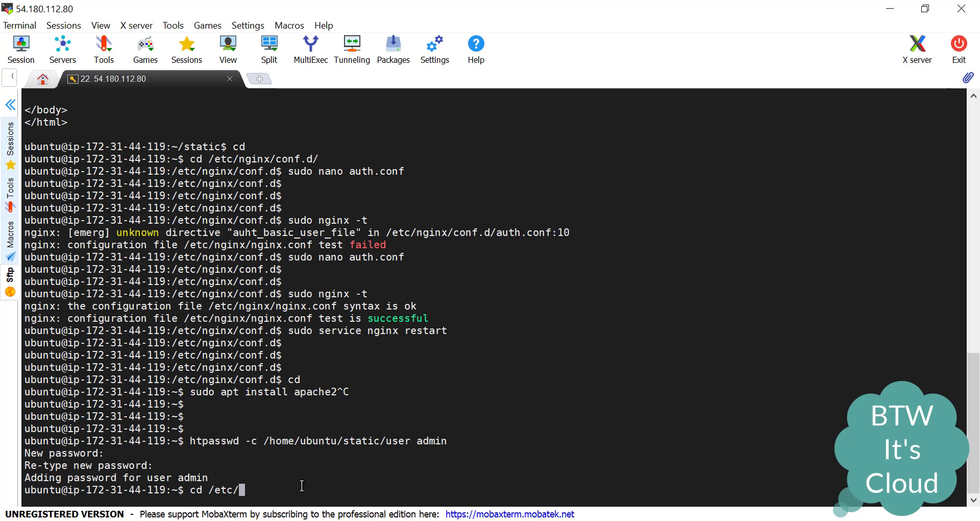
{"action": "type", "text": "nginx/"}
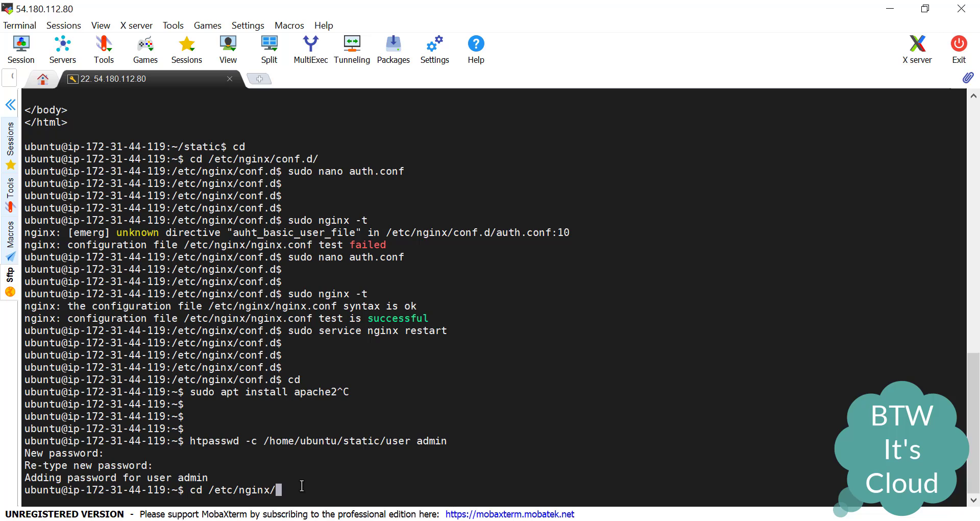
{"action": "type", "text": "sudo"}
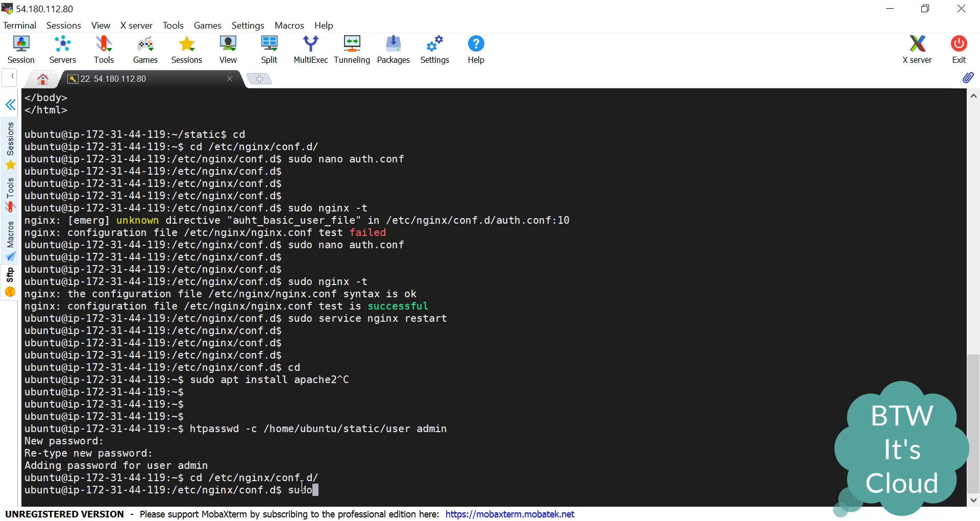
{"action": "type", "text": "nano auth.conf"}
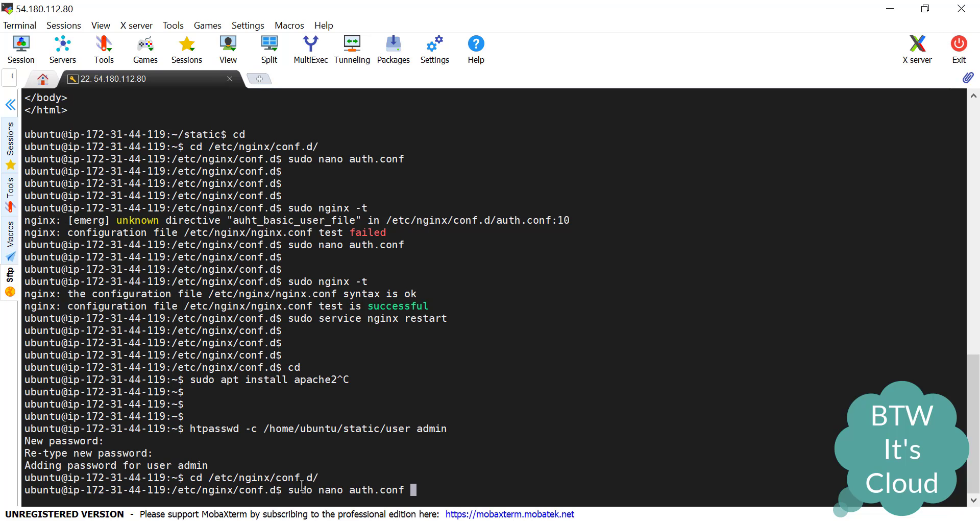
{"action": "key", "text": "Return"}
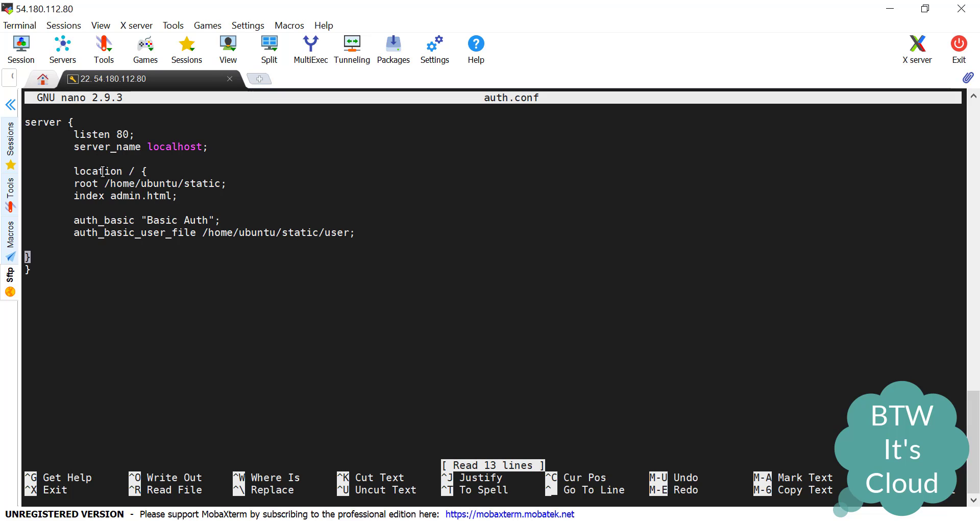
{"action": "mouse_move", "coordinate": [119, 167]}
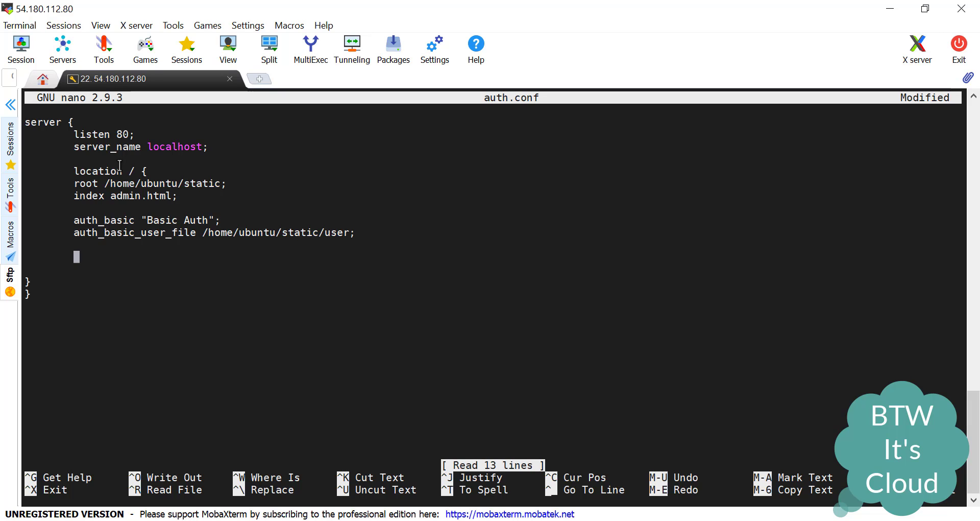
- Add 'allow 13.2.45.0/24;' and 'deny all;' inside the location block
{"action": "type", "text": "al"}
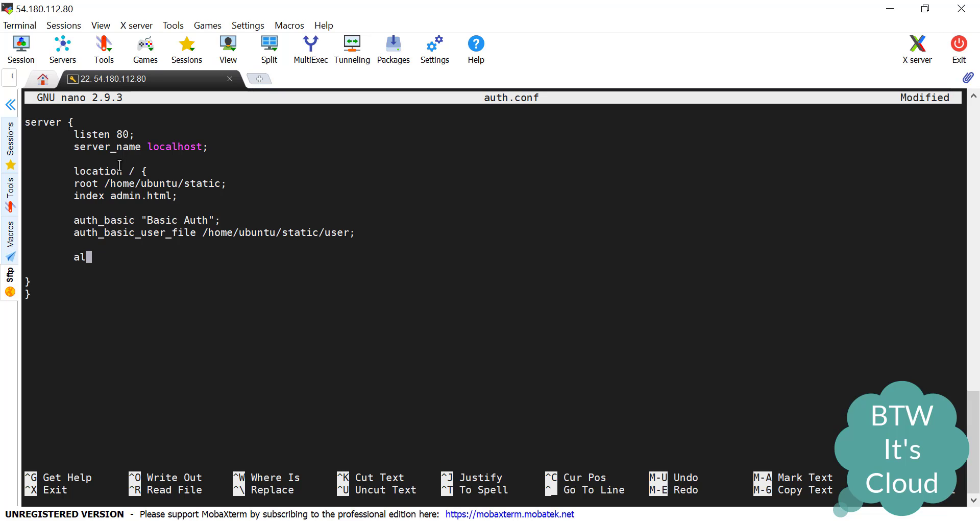
{"action": "type", "text": "low"}
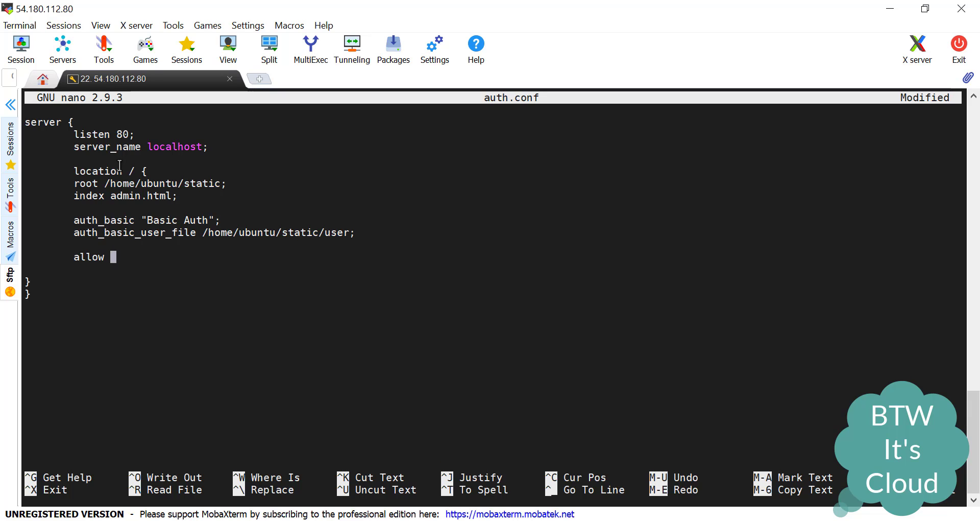
{"action": "type", "text": "ip;"}
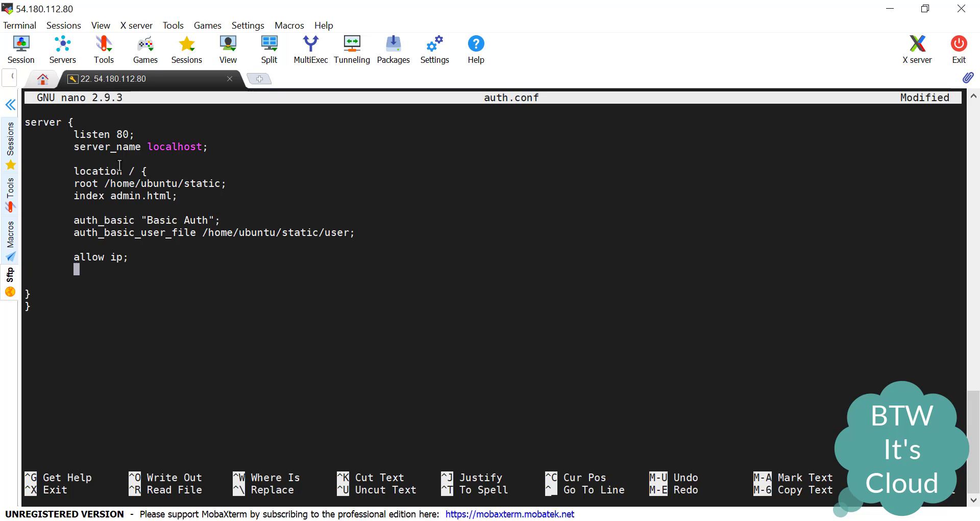
{"action": "type", "text": "deny all"}
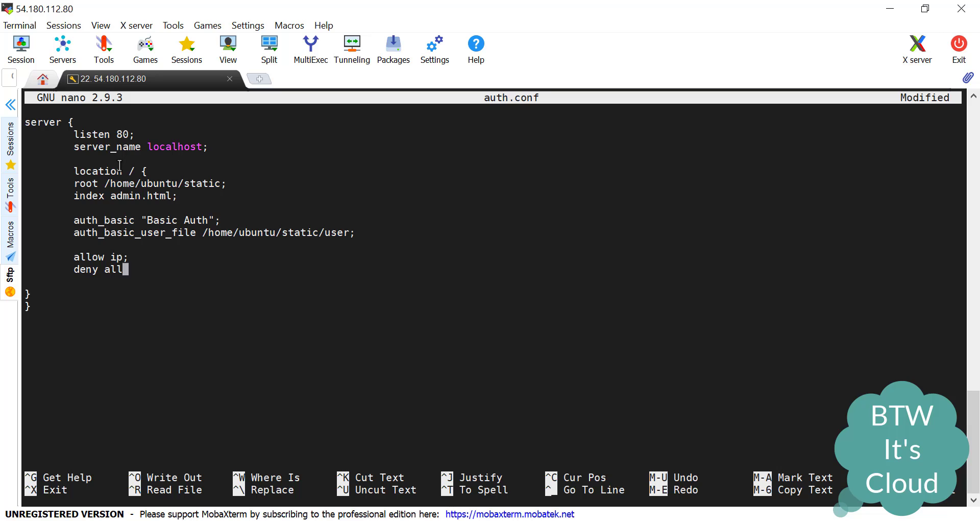
{"action": "type", "text": ";"}
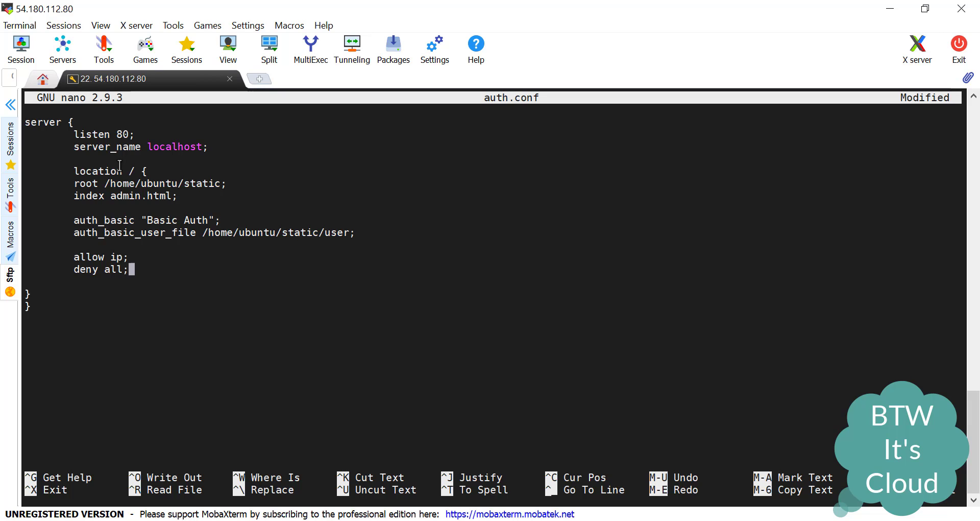
{"action": "mouse_move", "coordinate": [65, 152]}
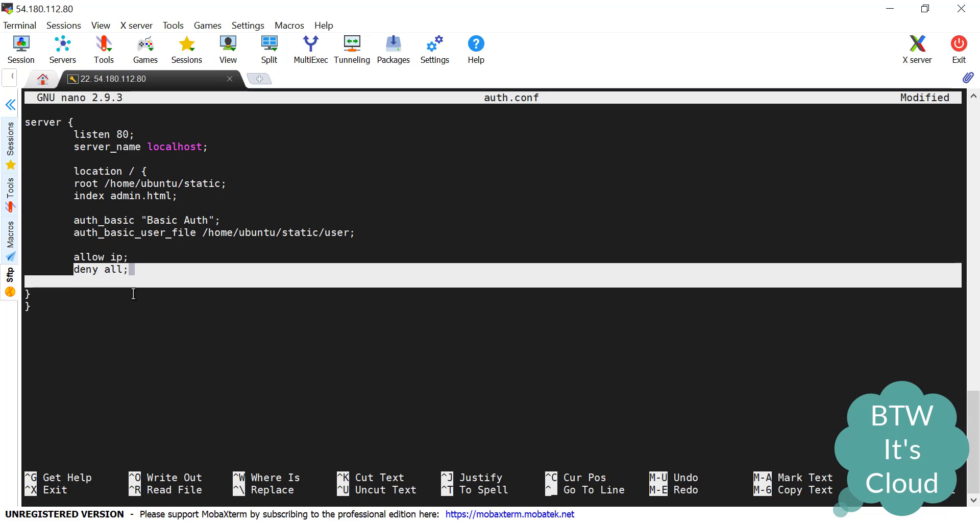
{"action": "left_click", "coordinate": [128, 256]}
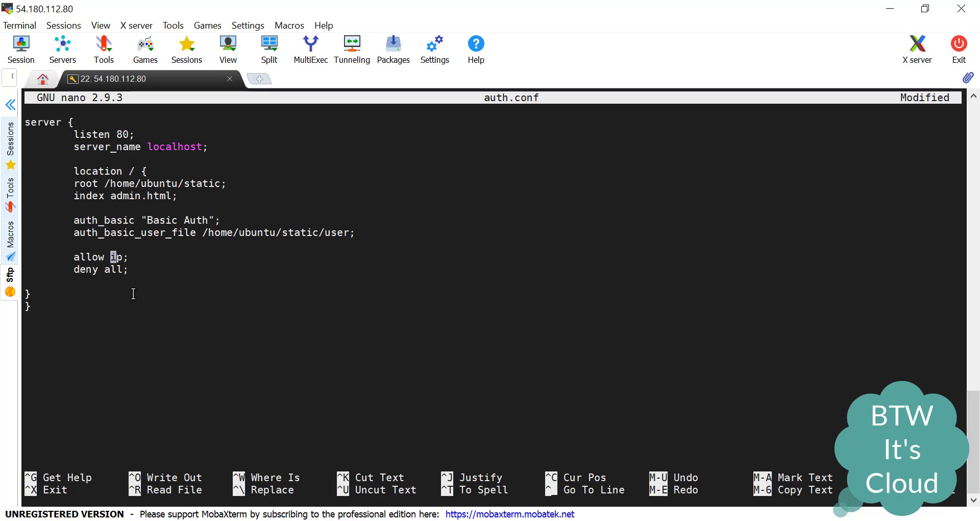
{"action": "type", "text": "3."}
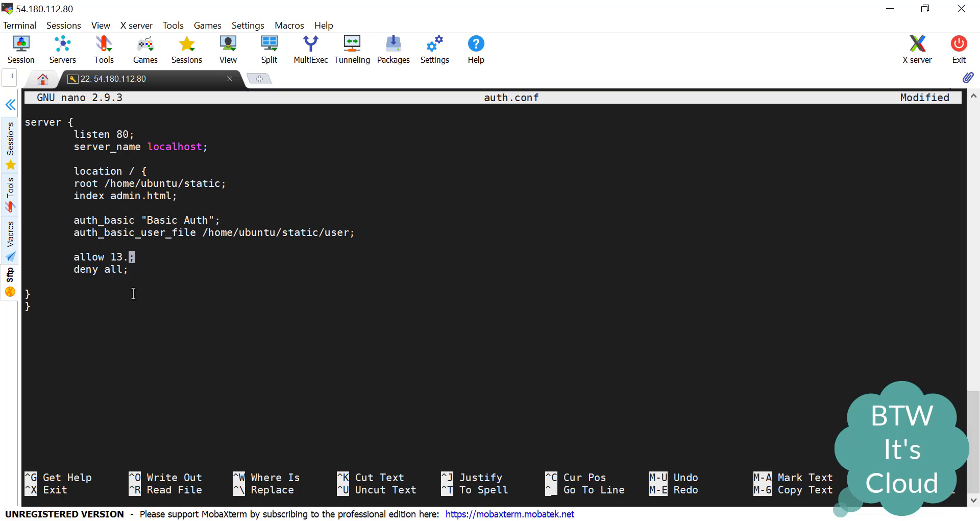
{"action": "type", "text": "2.45."}
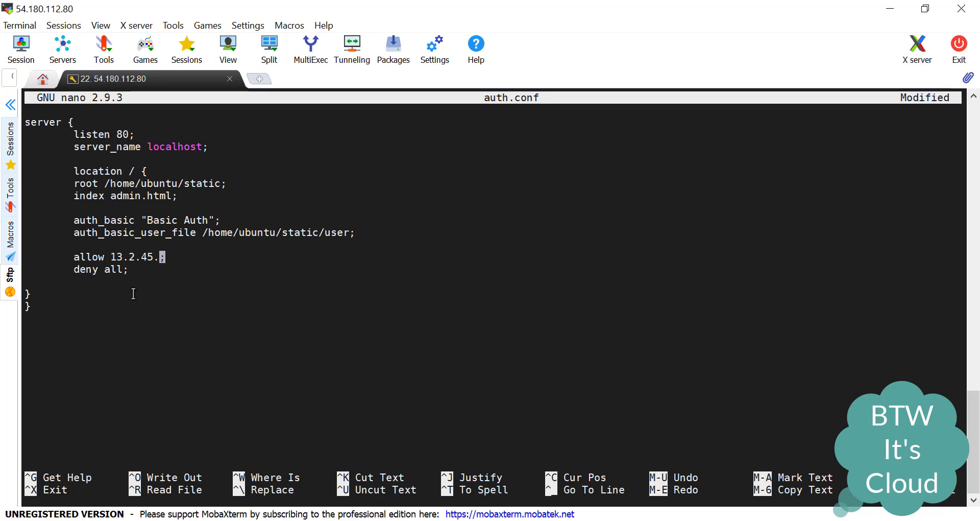
{"action": "type", "text": "0/24"}
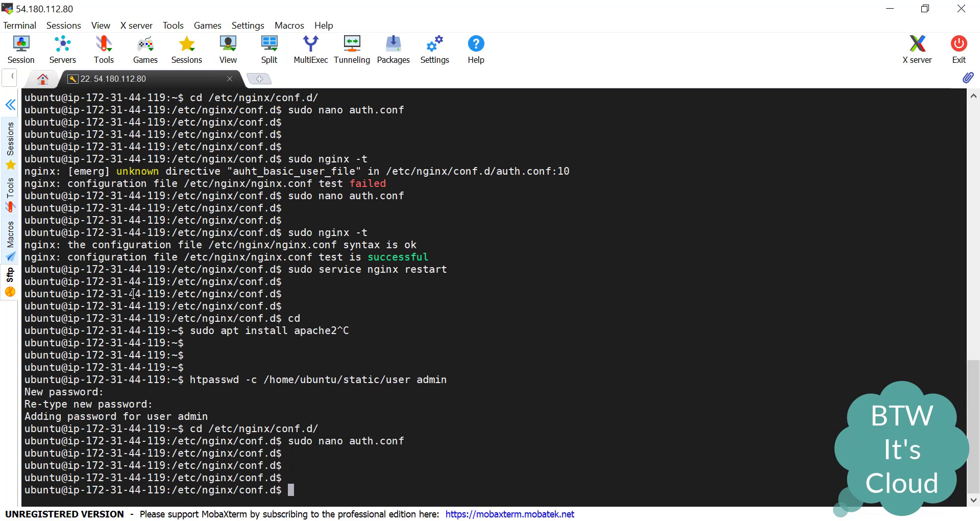
- Test the config with 'sudo nginx -t' and restart nginx via 'sudo service nginx restart'
{"action": "type", "text": "sudo nginx 0t"}
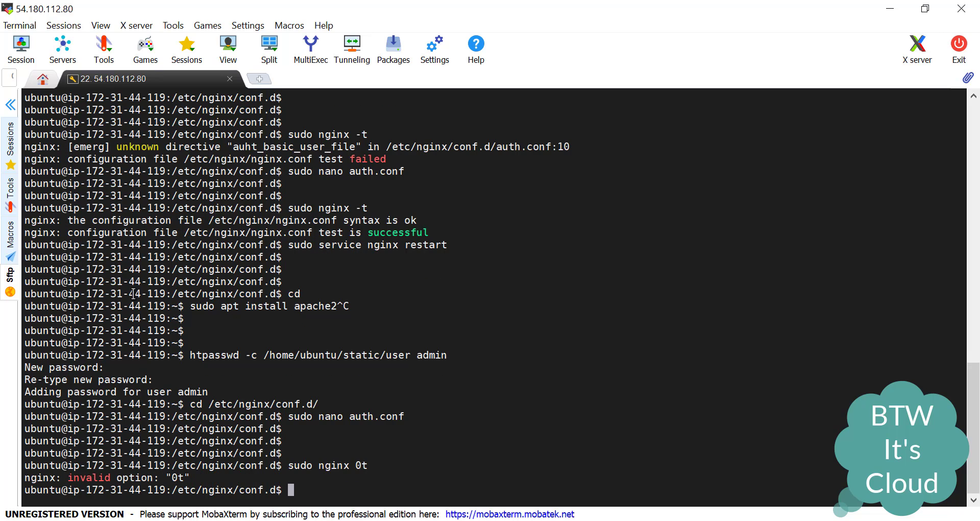
{"action": "type", "text": "sudo nginx -t"}
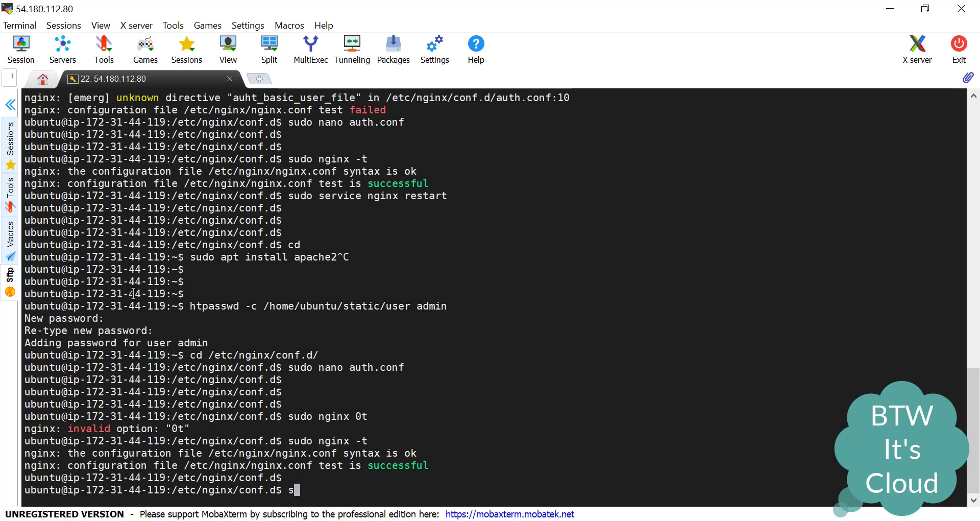
{"action": "type", "text": "udo service nginx res"}
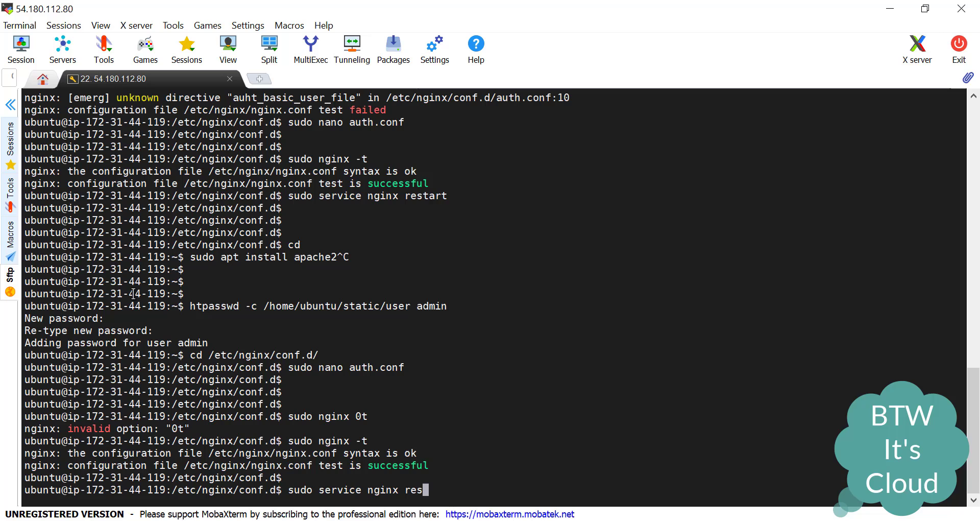
{"action": "type", "text": "a"}
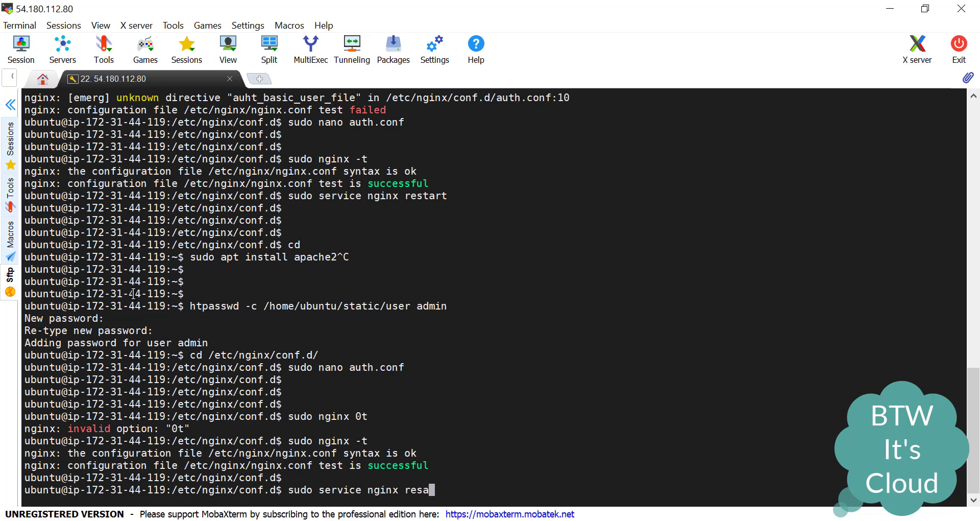
{"action": "key", "text": "Return"}
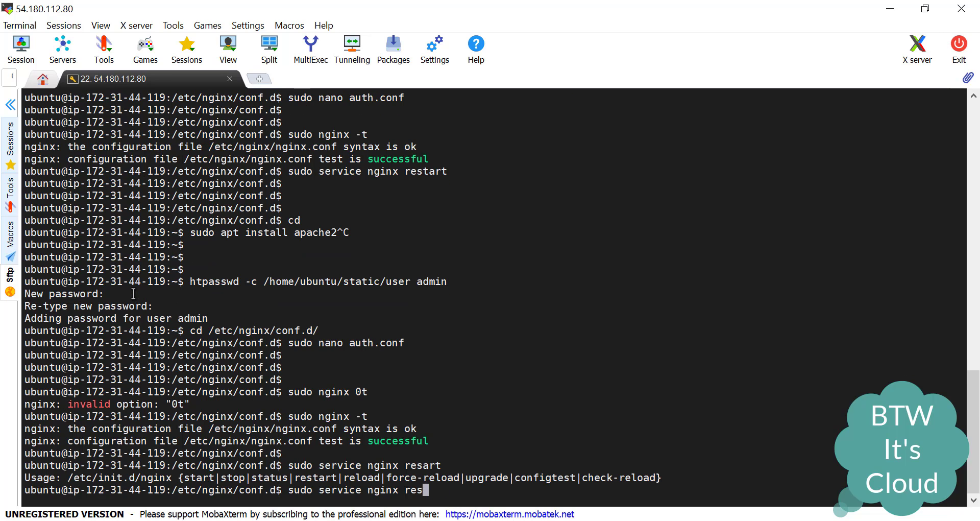
{"action": "key", "text": "Return"}
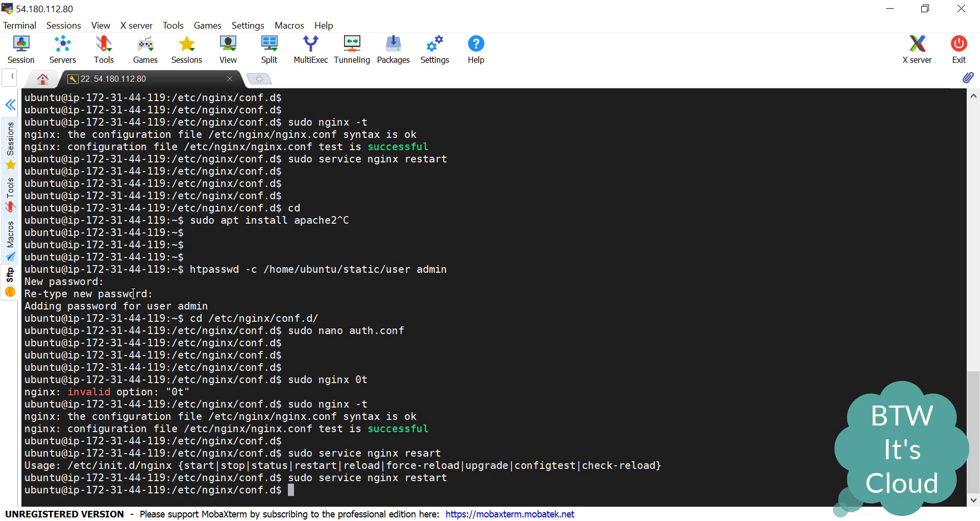
{"action": "mouse_move", "coordinate": [468, 520]}
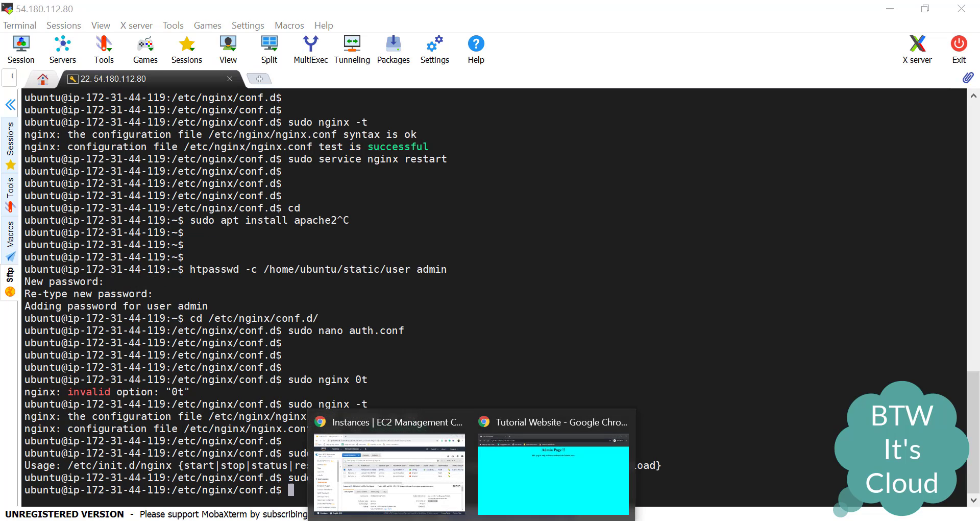
- Reload 54.180.112.80 in Chrome to see 403 Forbidden, then search 'my public ip address ipv4' in a new tab
{"action": "left_click", "coordinate": [552, 475]}
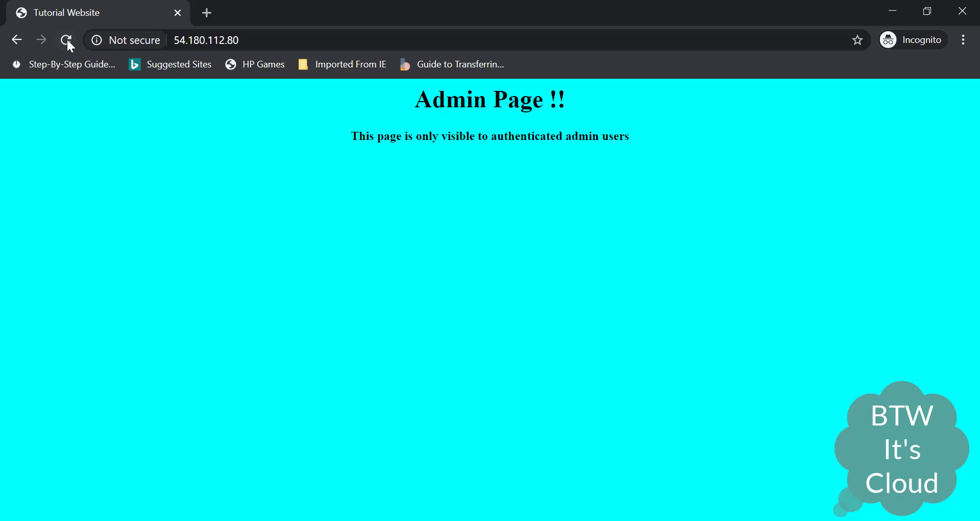
{"action": "left_click", "coordinate": [66, 40]}
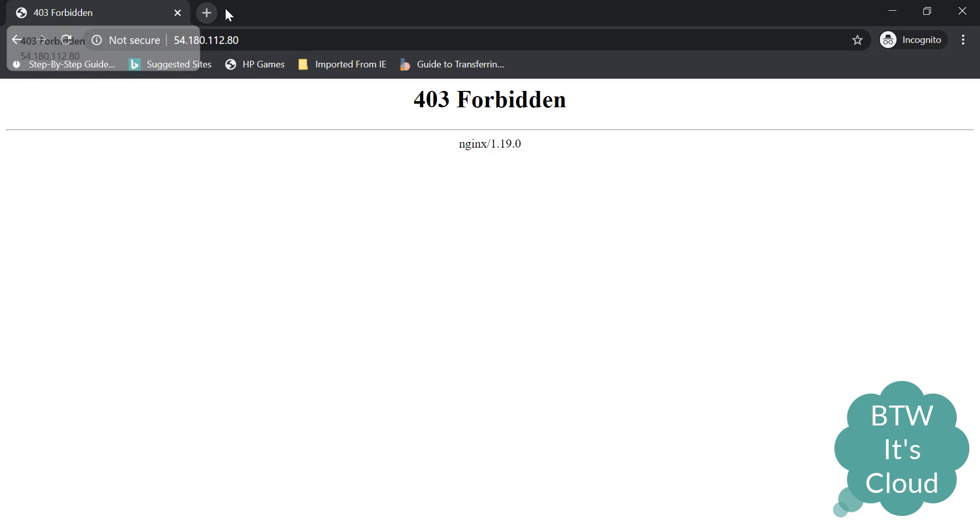
{"action": "mouse_move", "coordinate": [206, 12]}
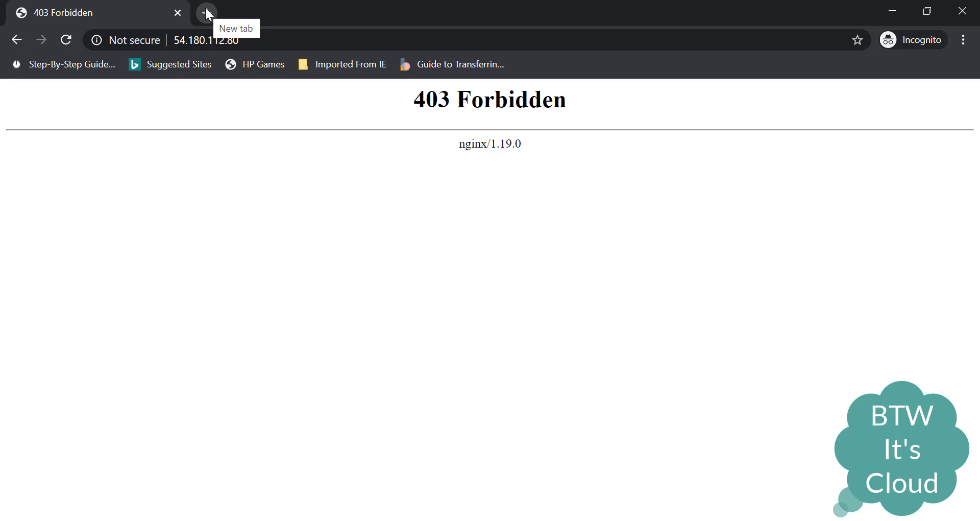
{"action": "left_click", "coordinate": [207, 12]}
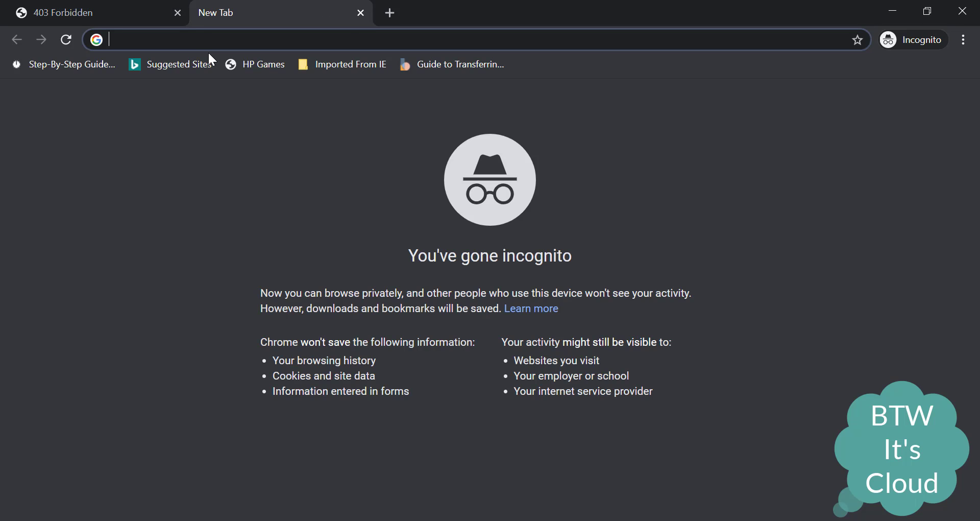
{"action": "type", "text": "my public ip address ipv4"}
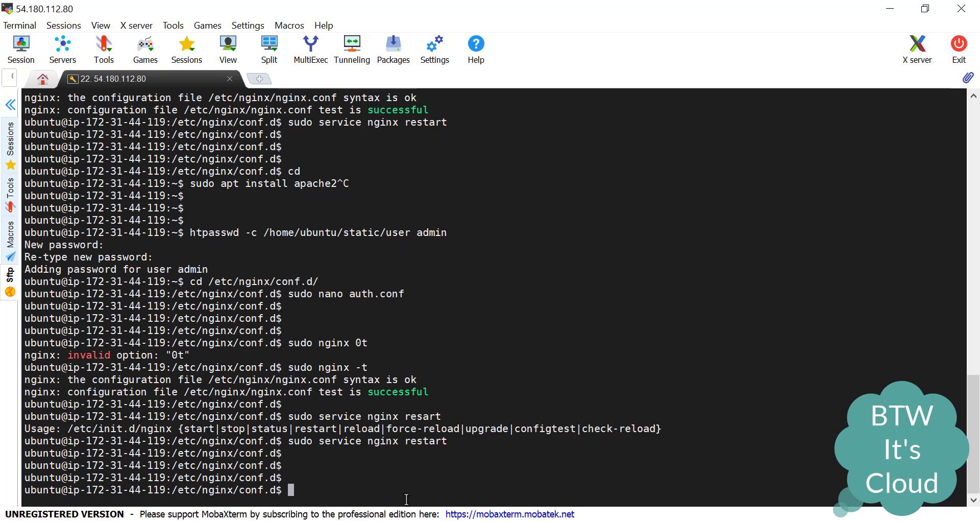
- Reopen auth.conf as root in nano for editing
{"action": "type", "text": "sudo nan"}
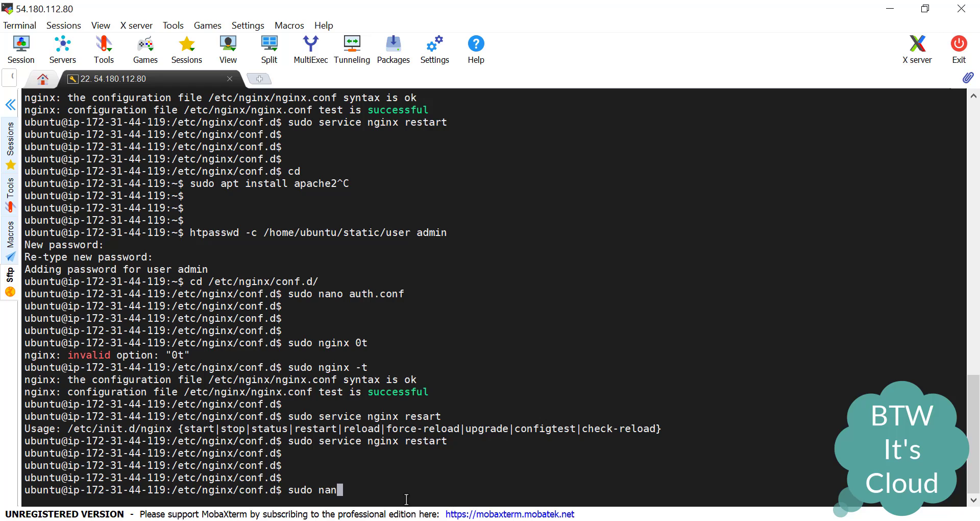
{"action": "type", "text": "auth.conf"}
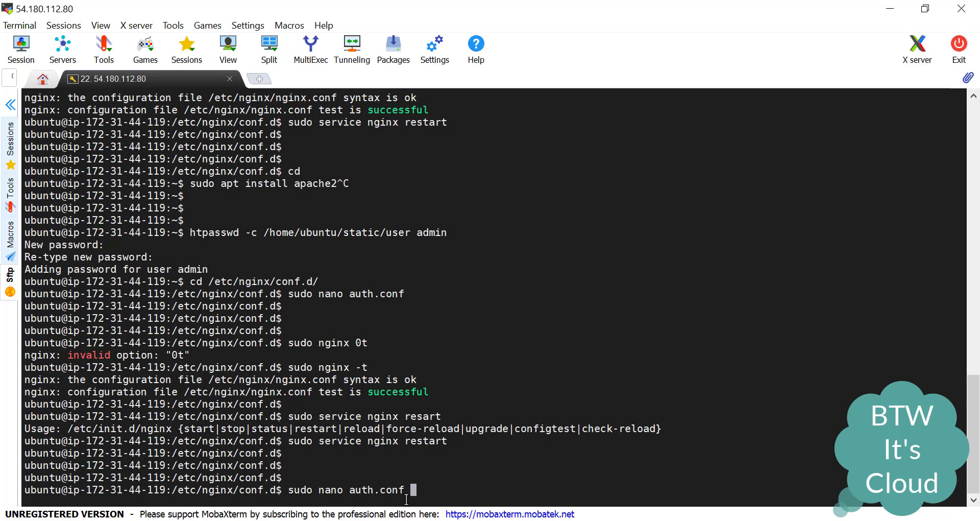
{"action": "key", "text": "Return"}
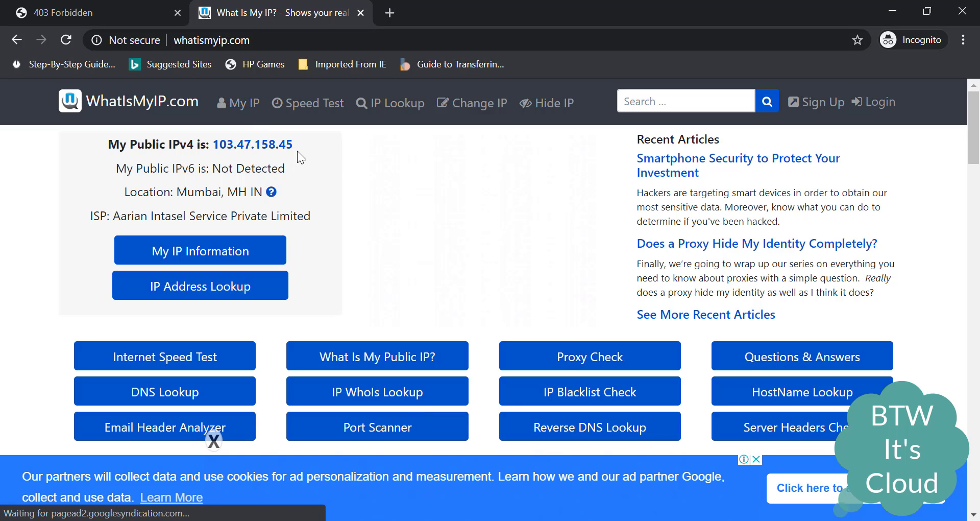
- Set the allow rule to the public range 103.47.158.0/24 from WhatIsMyIP, then save and exit
{"action": "double_click", "coordinate": [252, 144]}
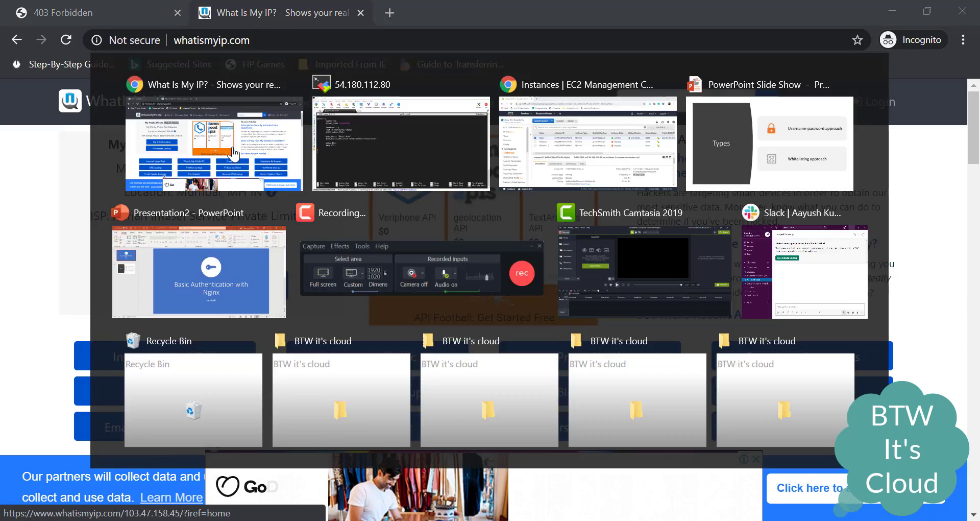
{"action": "left_click", "coordinate": [400, 144]}
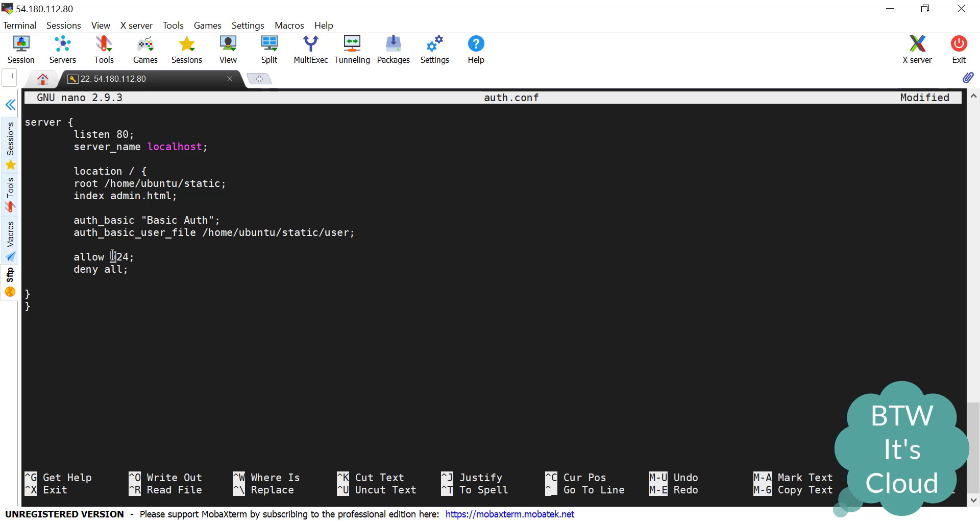
{"action": "type", "text": "103.47.158.4"}
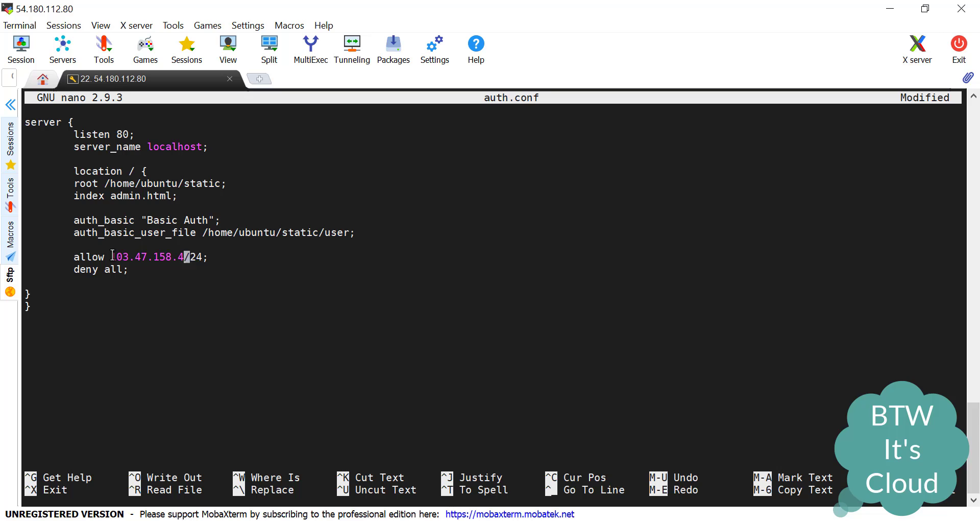
{"action": "type", "text": "0"}
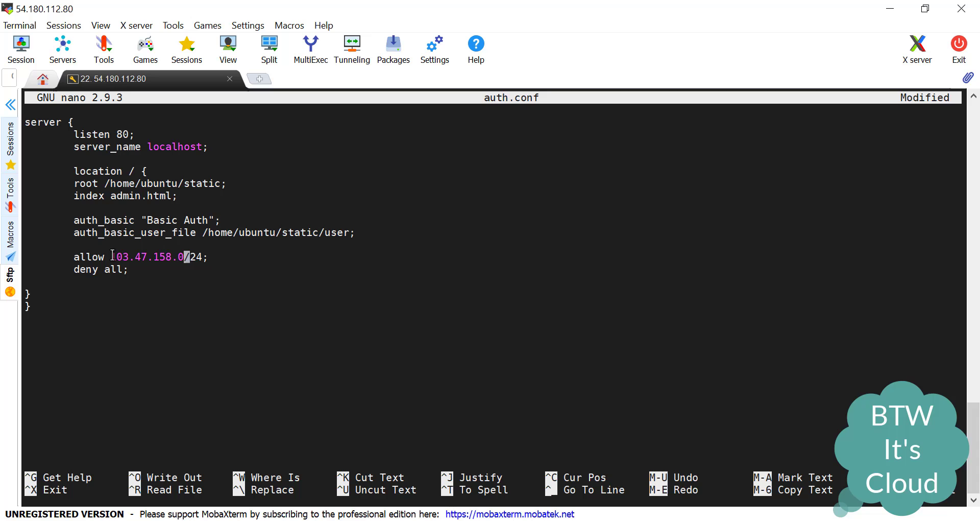
{"action": "key", "text": "ctrl+x"}
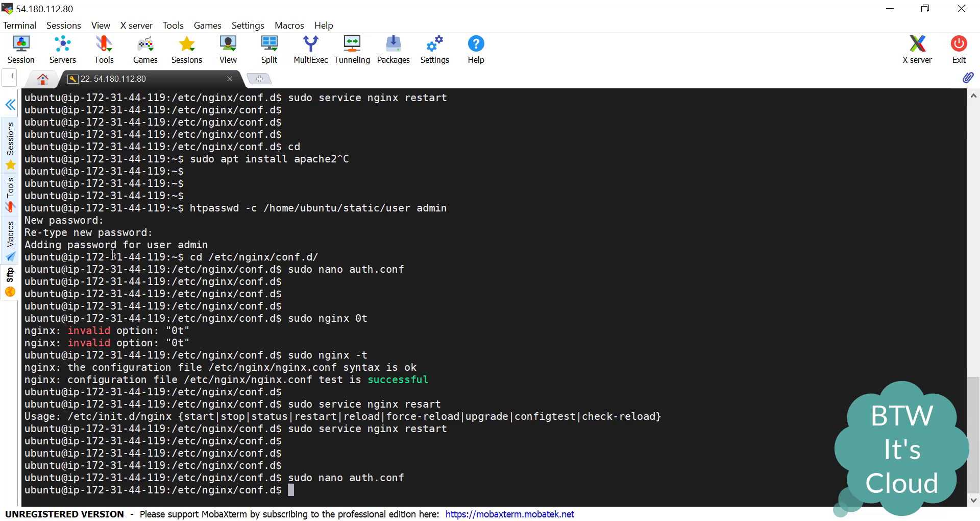
- Restart nginx with 'sudo service nginx restart' and return to the 403 Forbidden site tab in Chrome
{"action": "type", "text": "sudo se"}
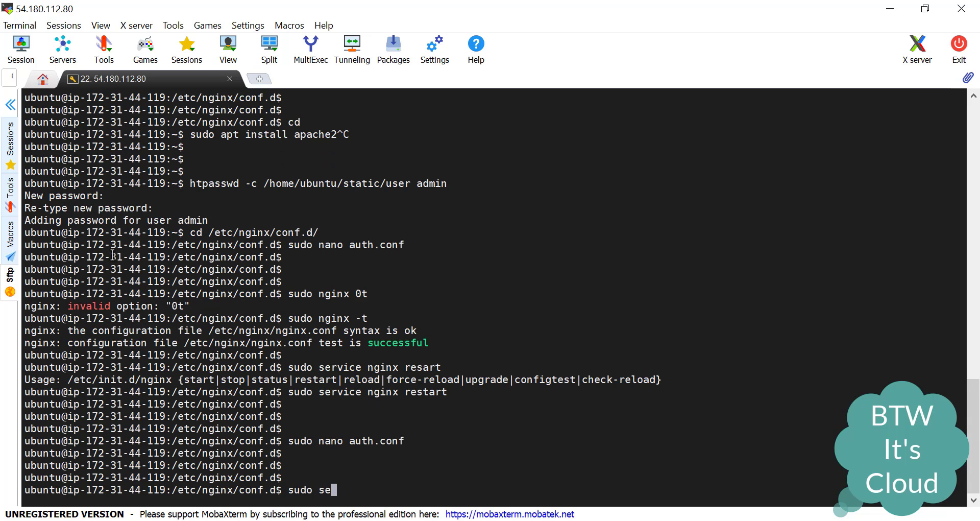
{"action": "type", "text": "rvice nginx rest"}
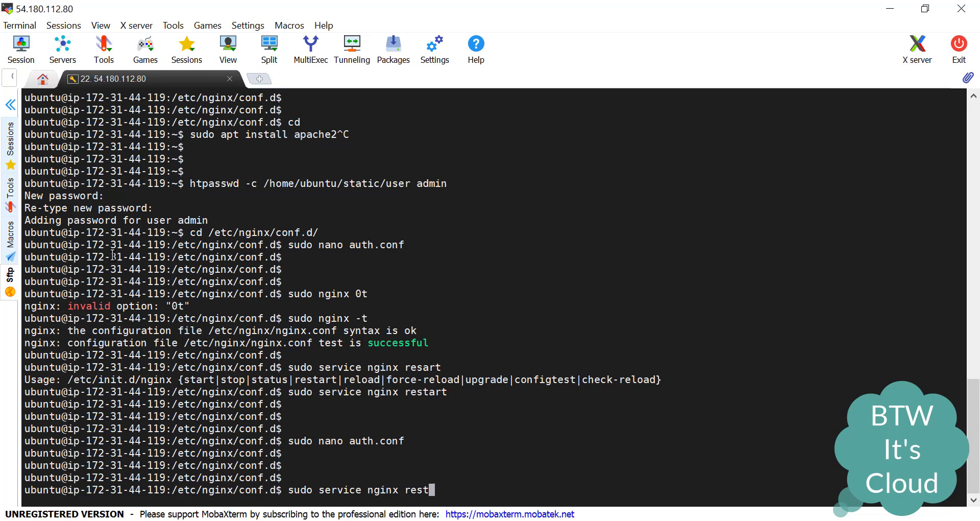
{"action": "key", "text": "Return"}
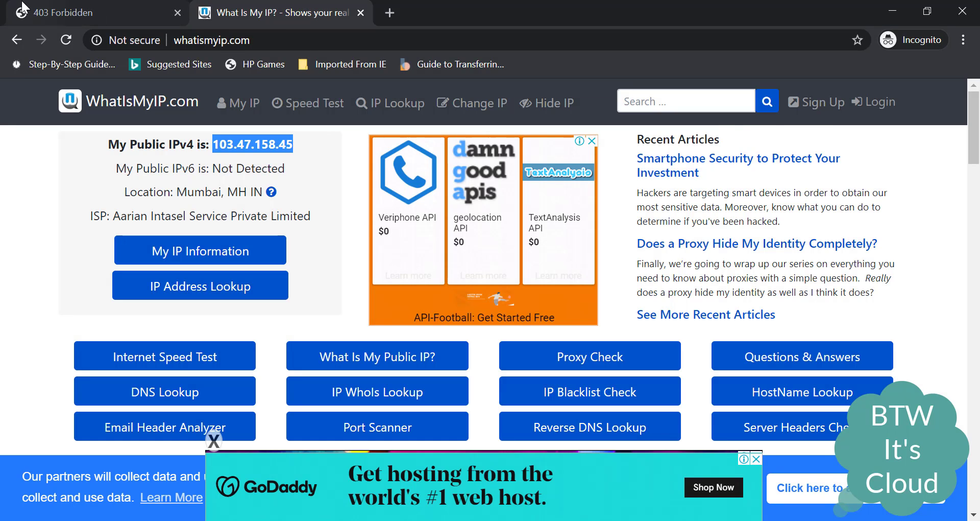
{"action": "left_click", "coordinate": [82, 12]}
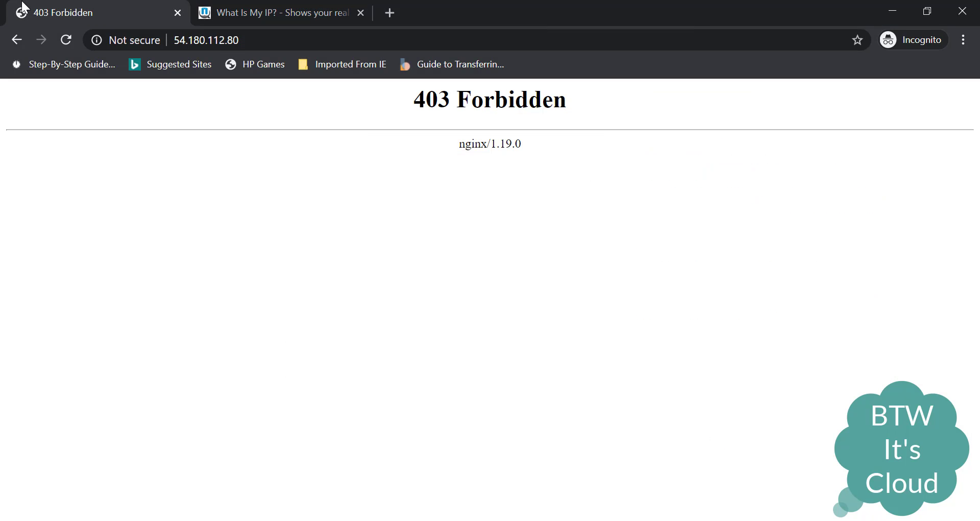